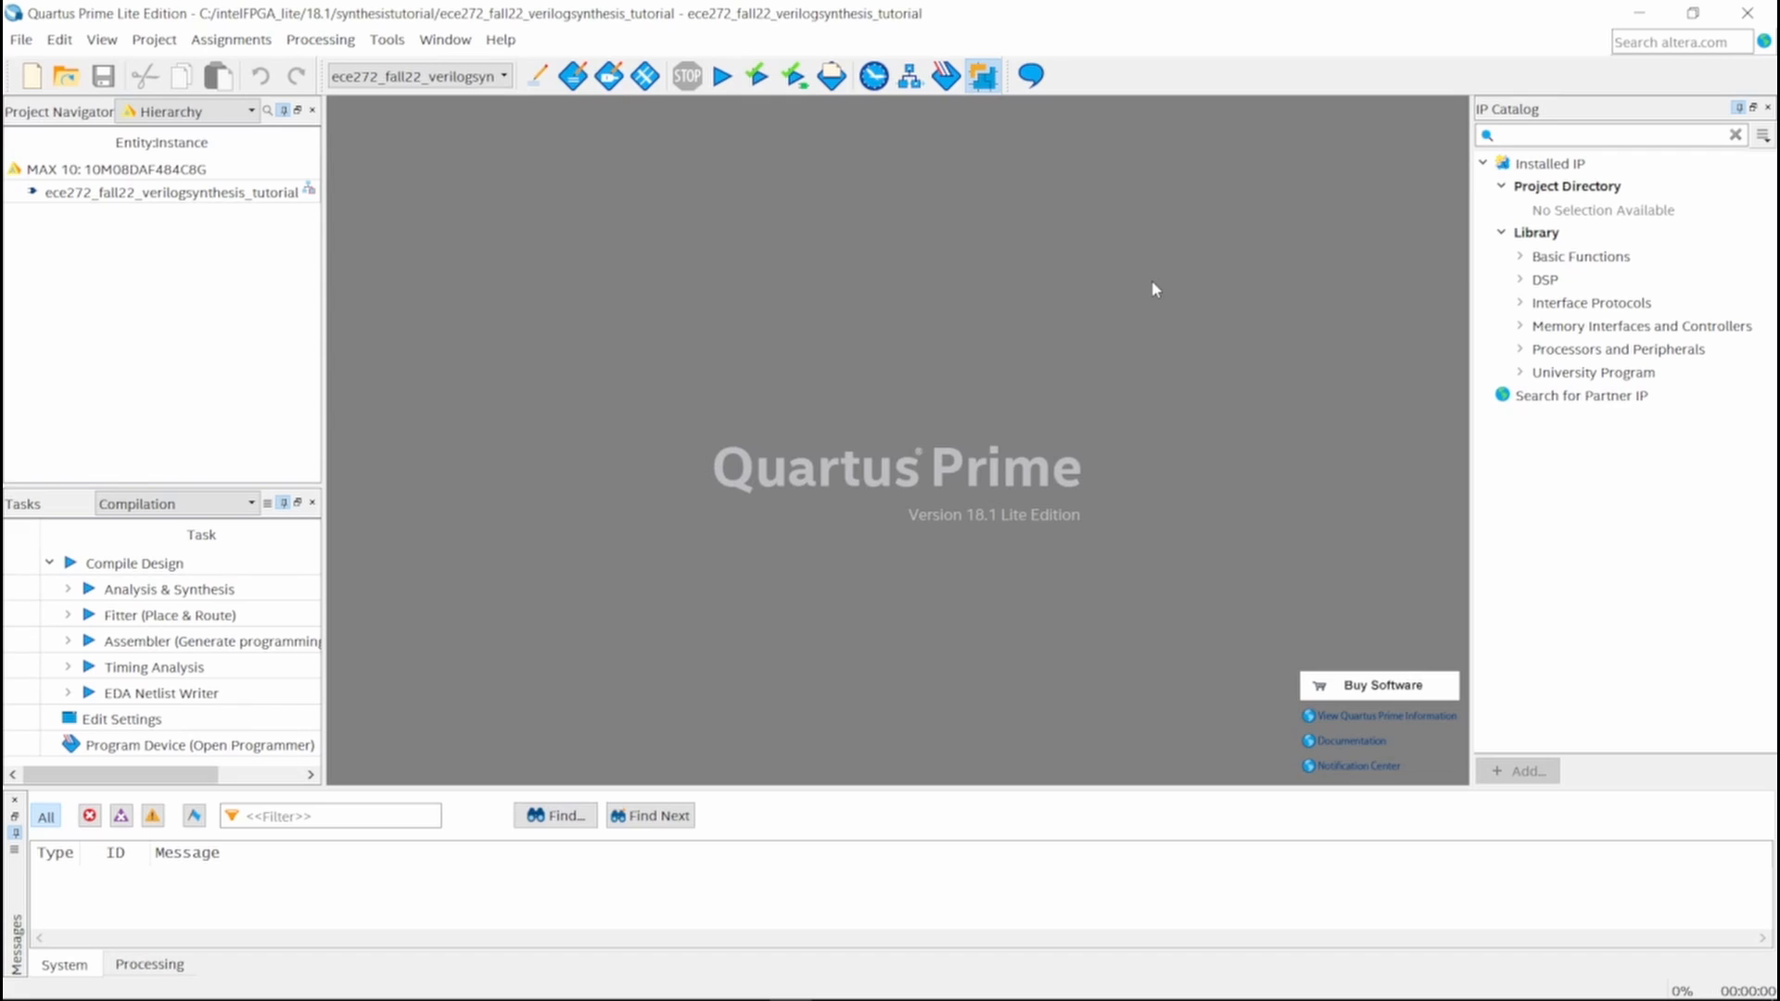
mouse_move(1157, 348)
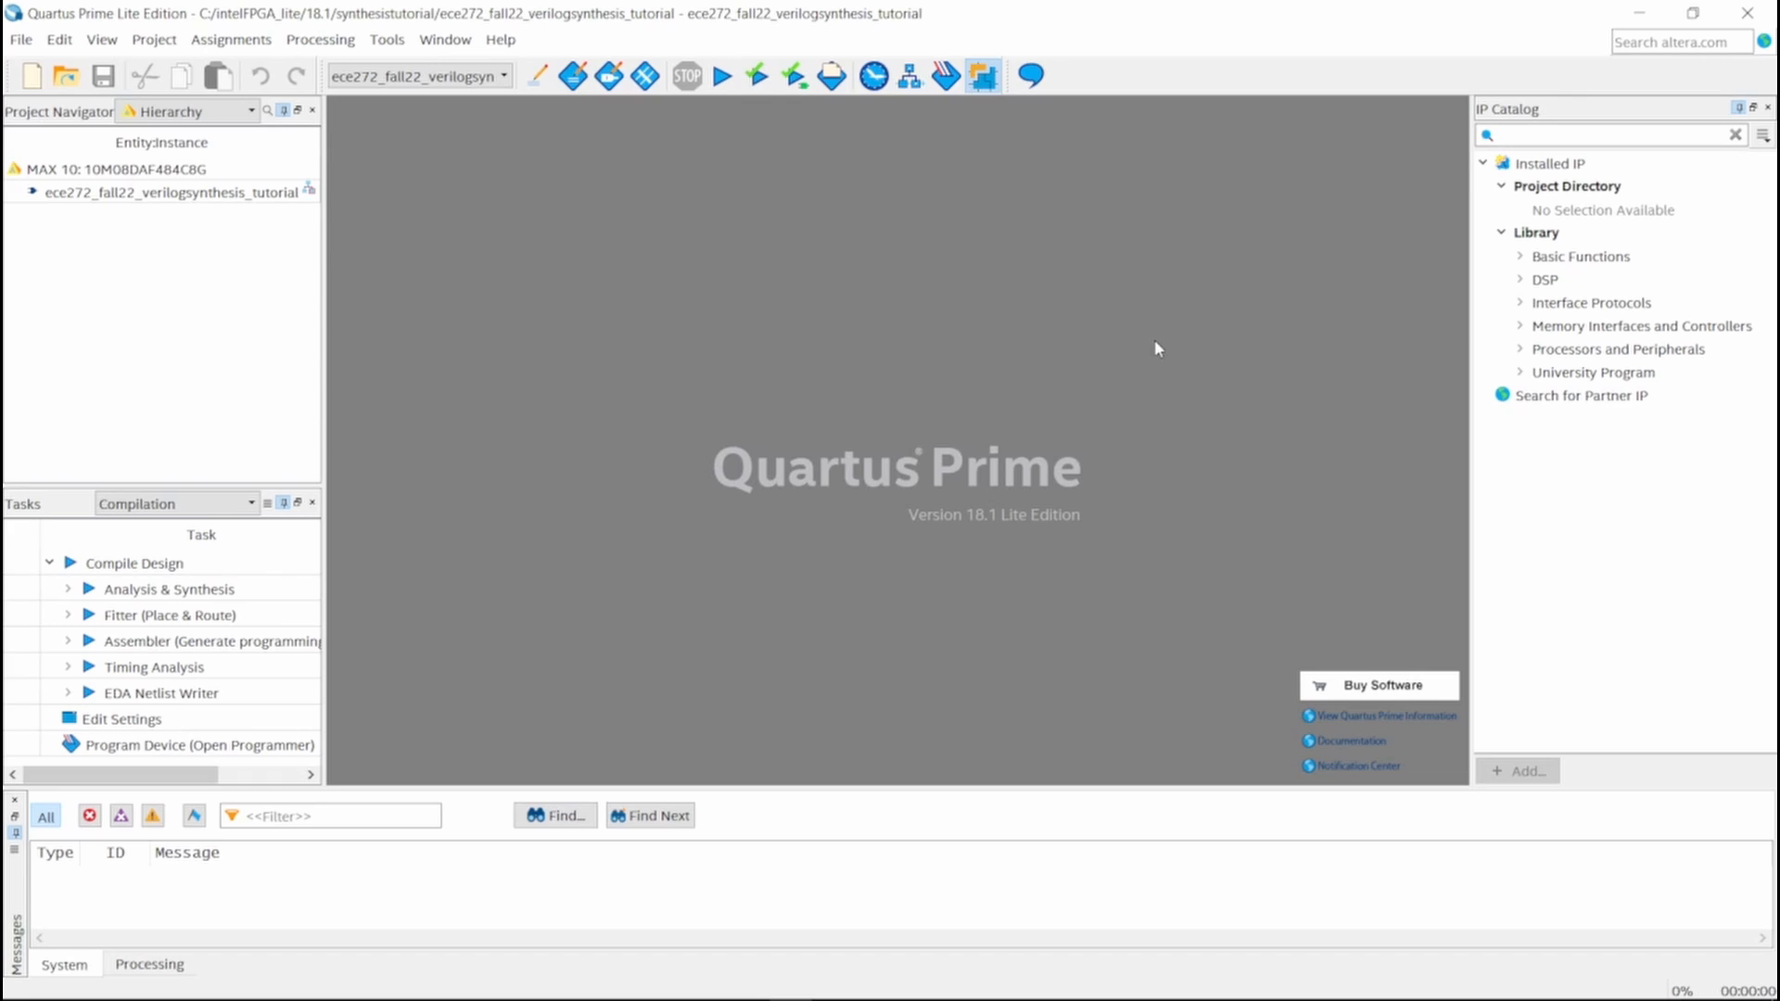
mouse_move(759, 277)
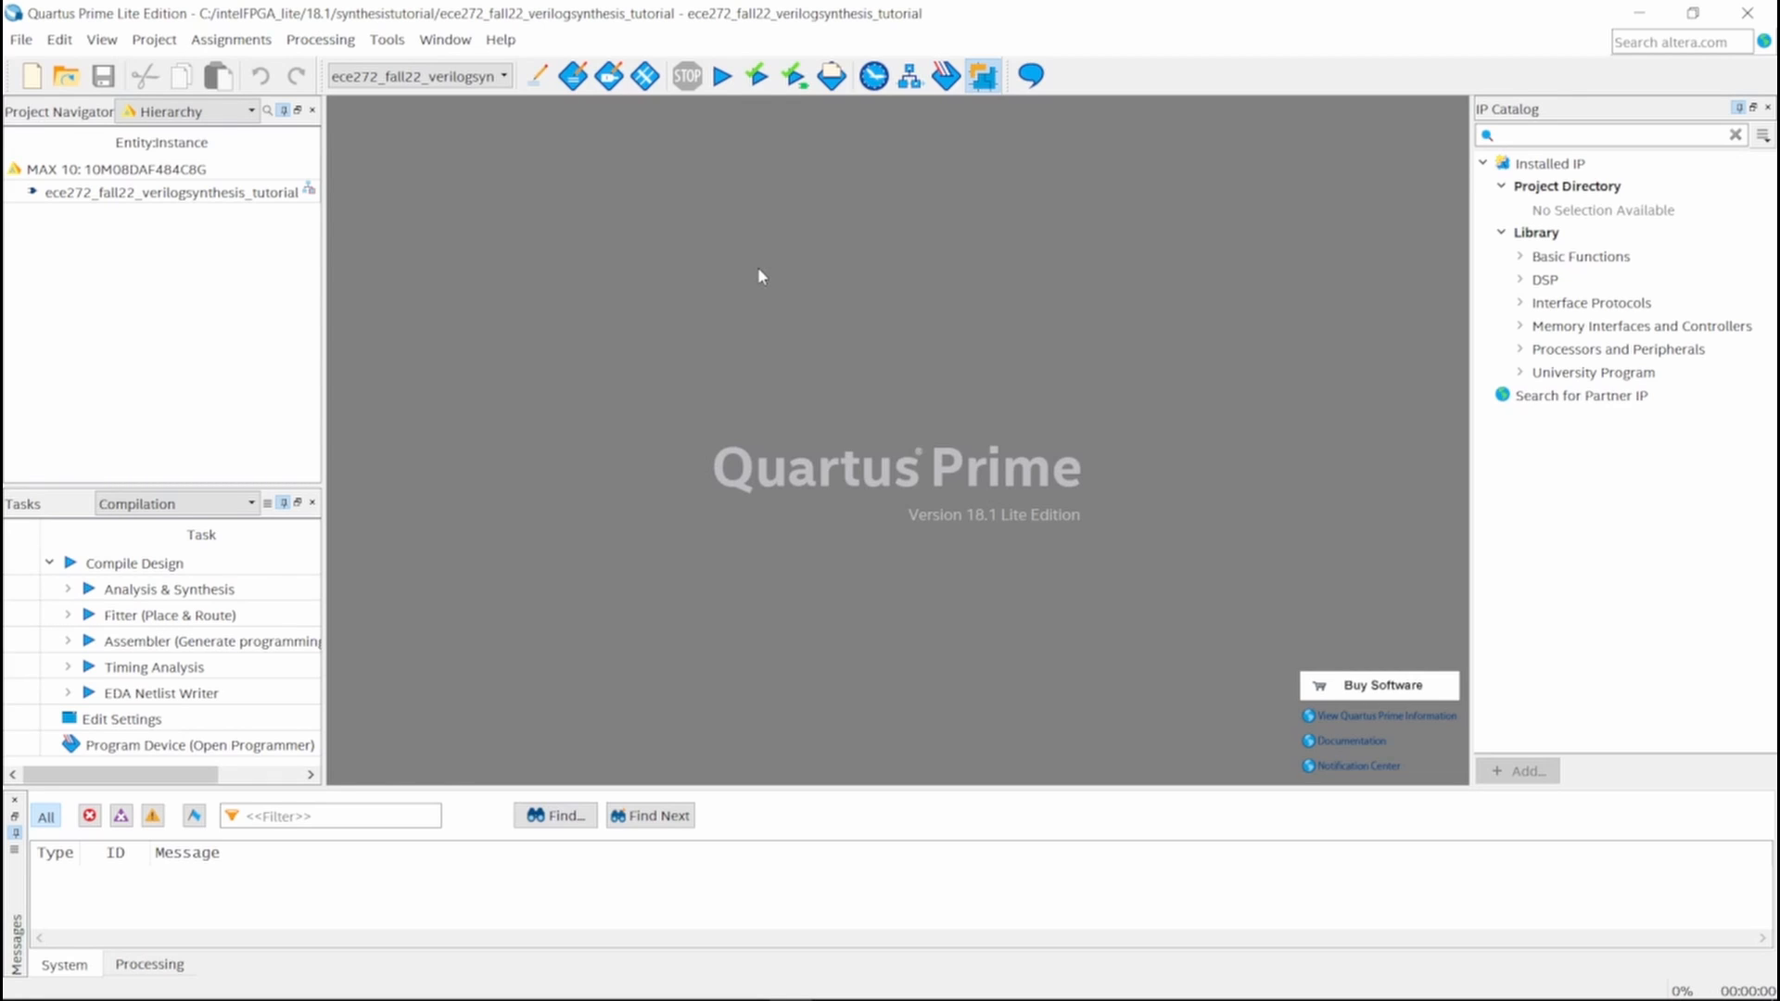
mouse_move(651, 265)
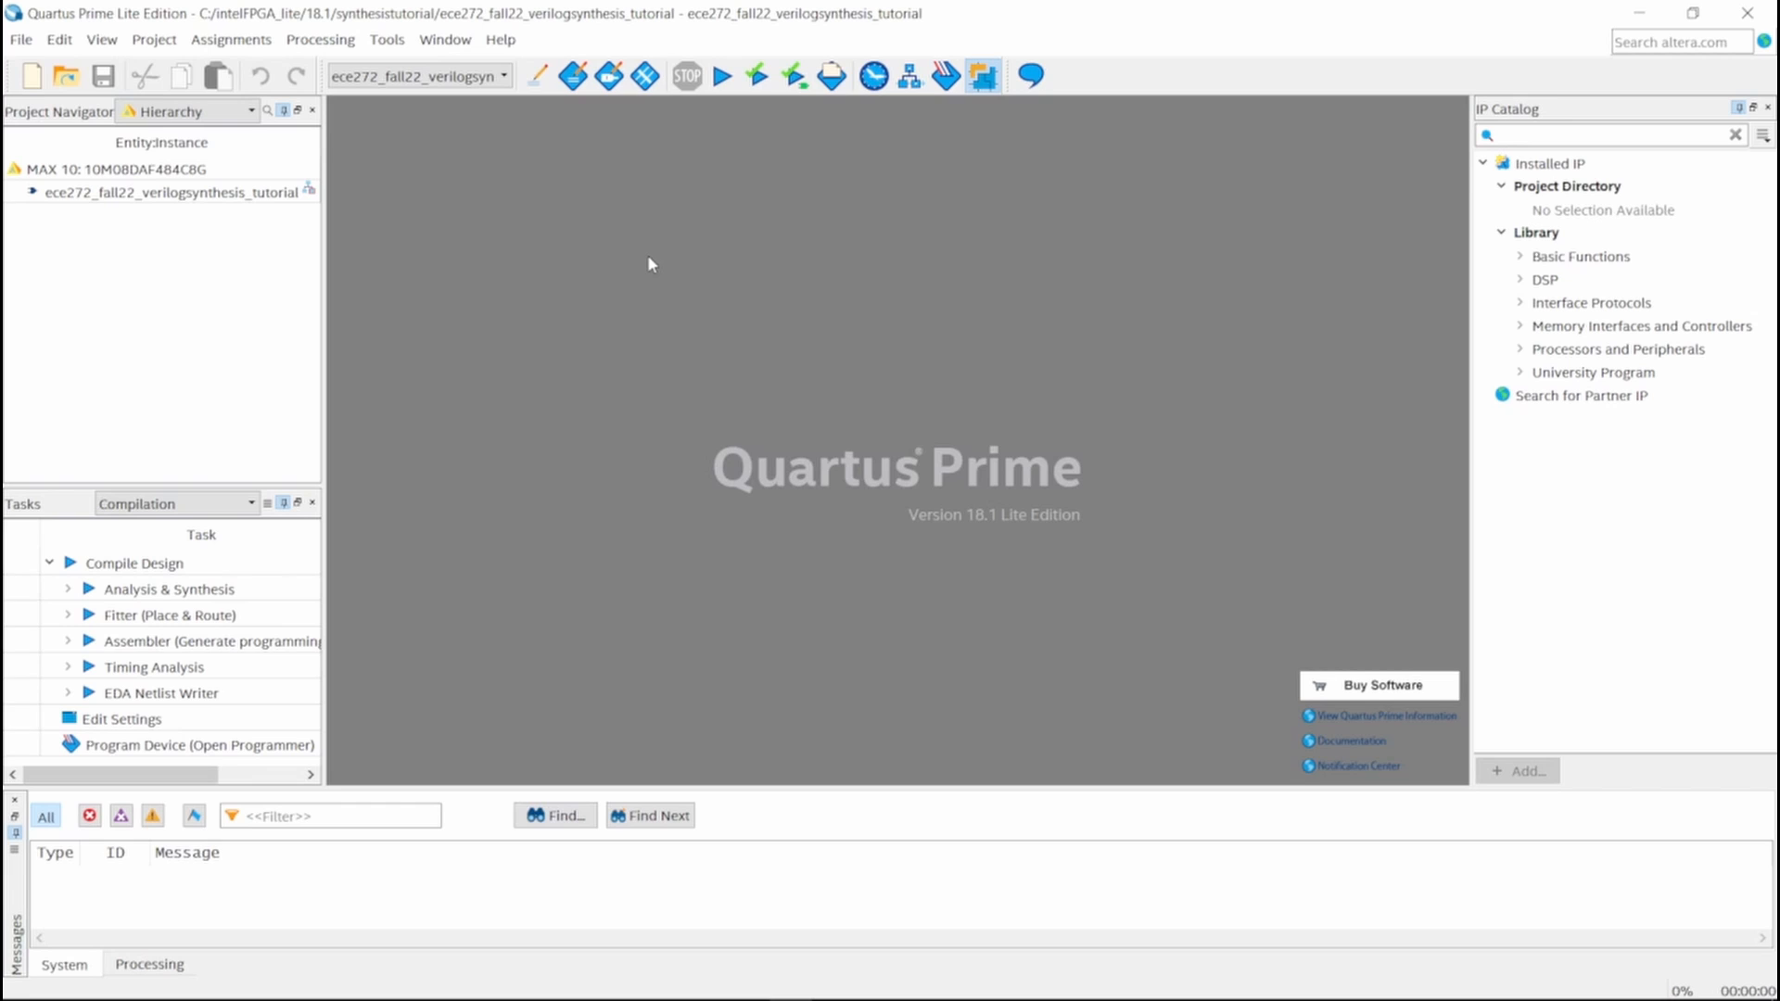
mouse_move(6, 92)
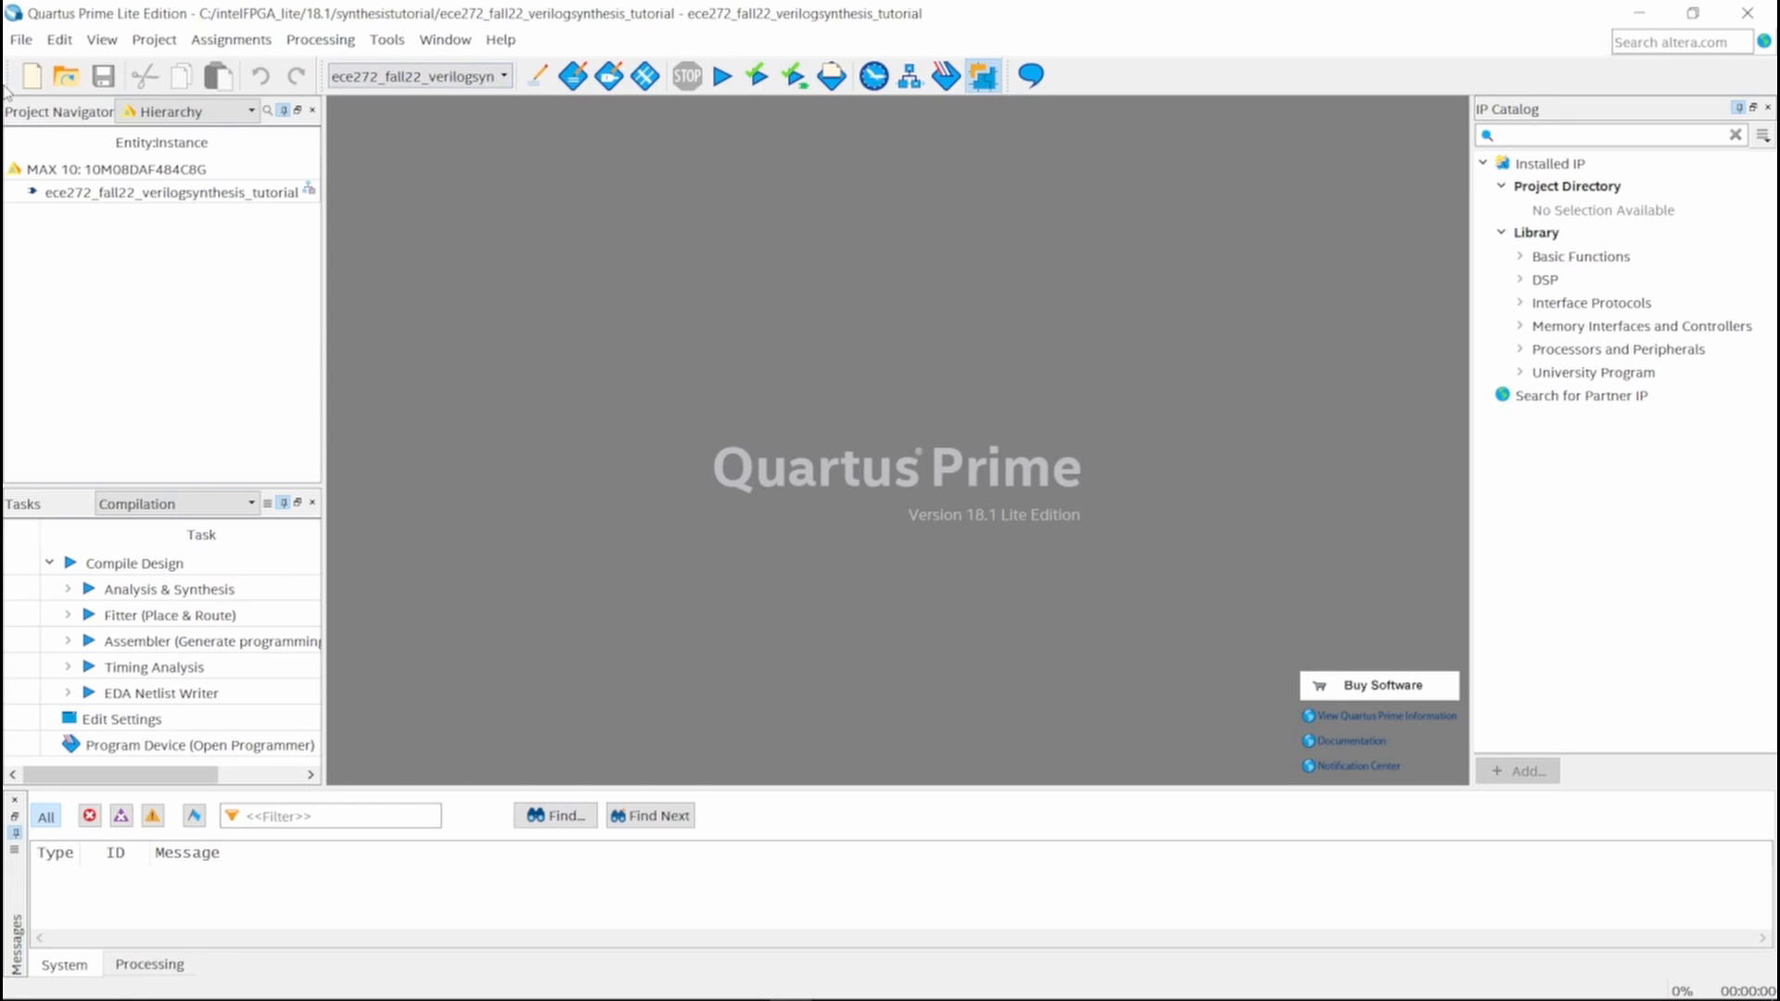
Step: Create a blank Verilog HDL file (Verilog1.v) from the New file dialog
click(31, 75)
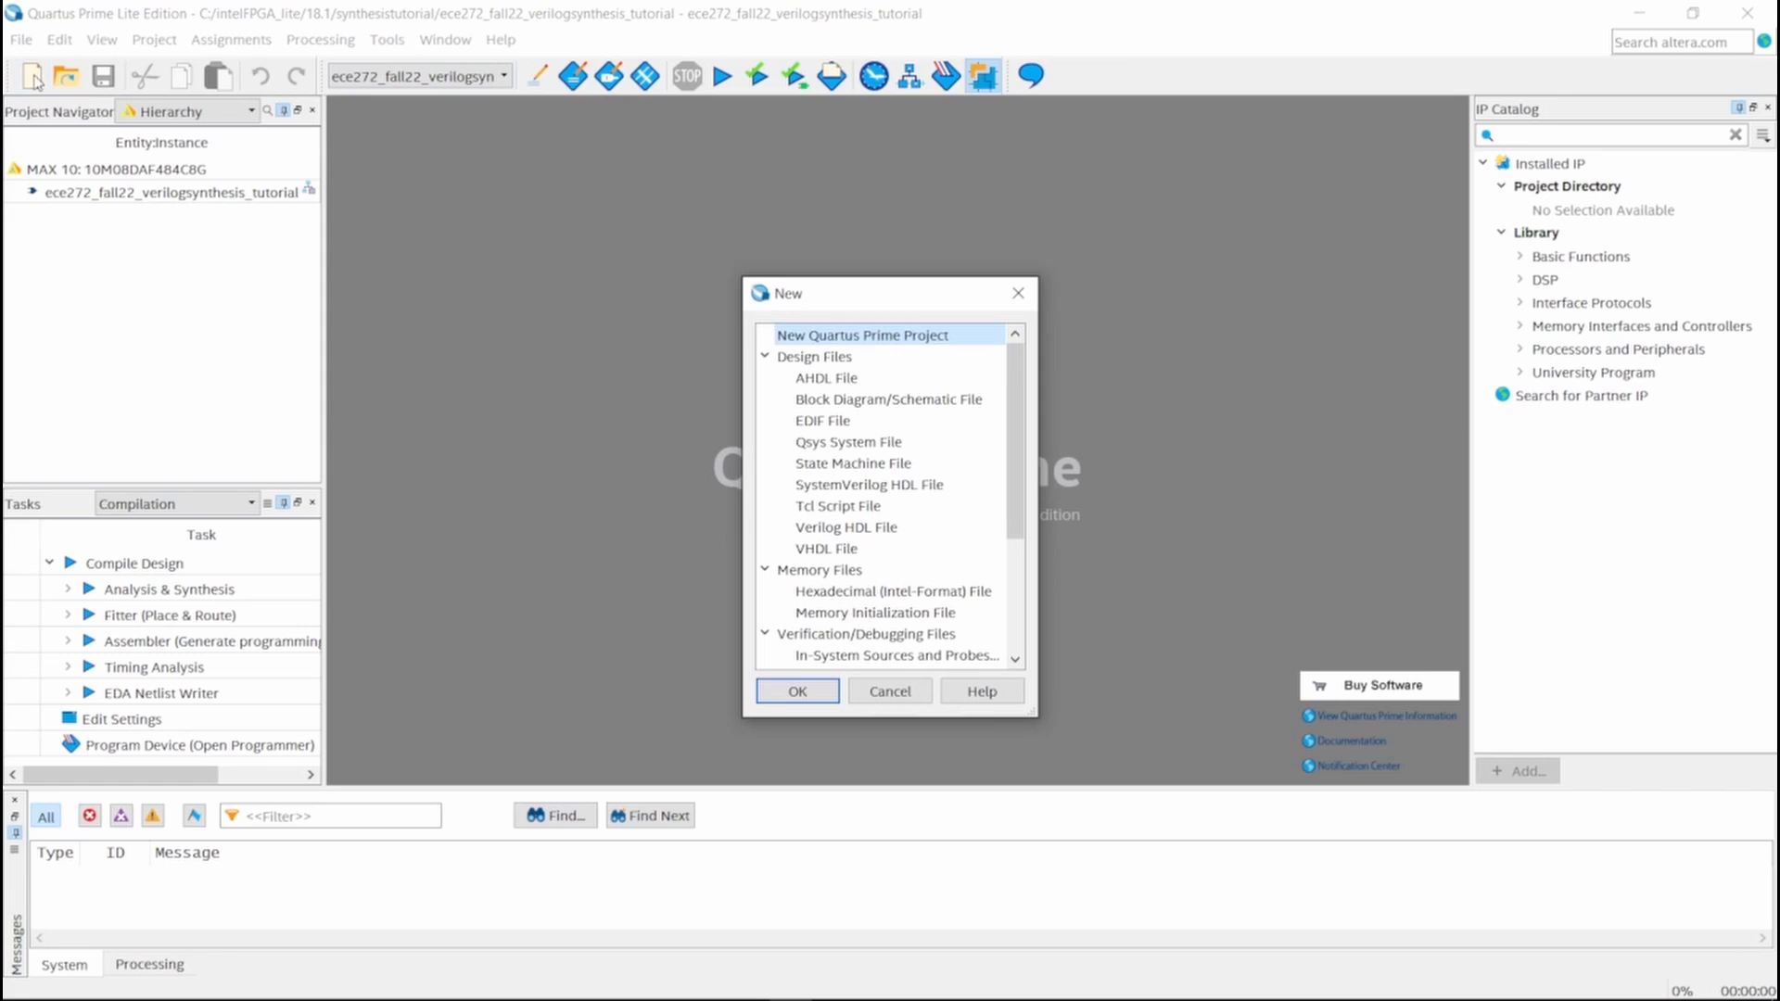
click(889, 399)
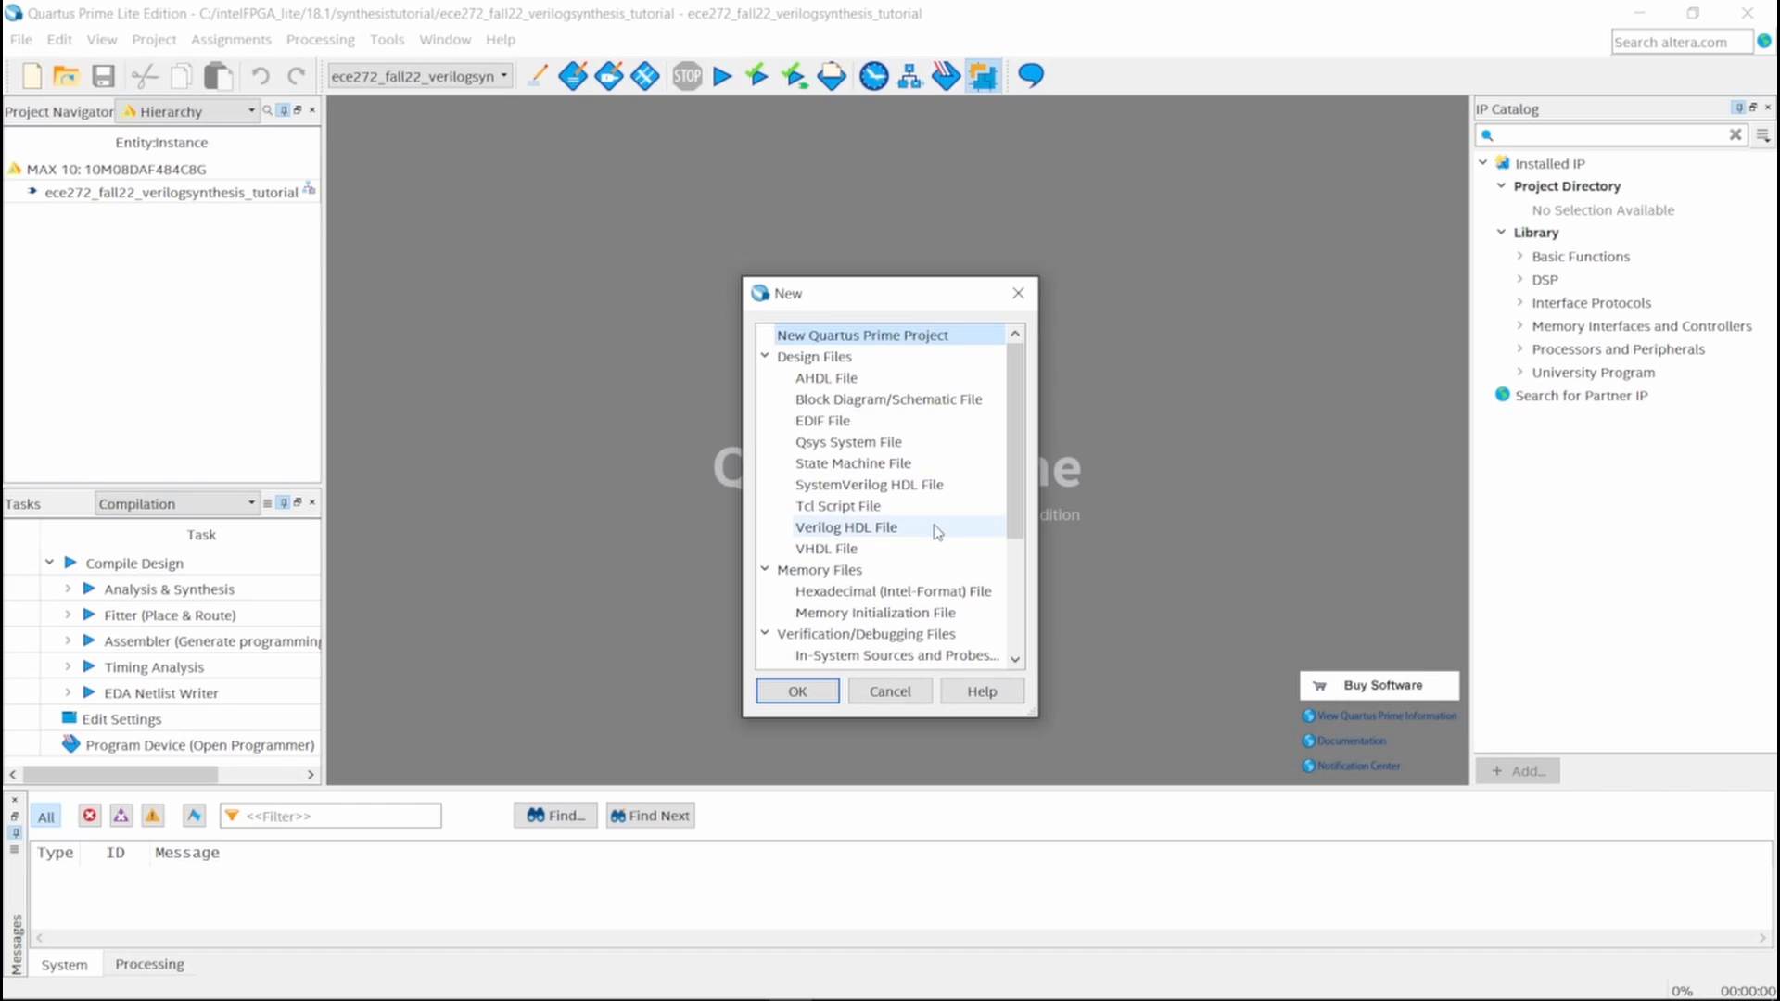
click(795, 690)
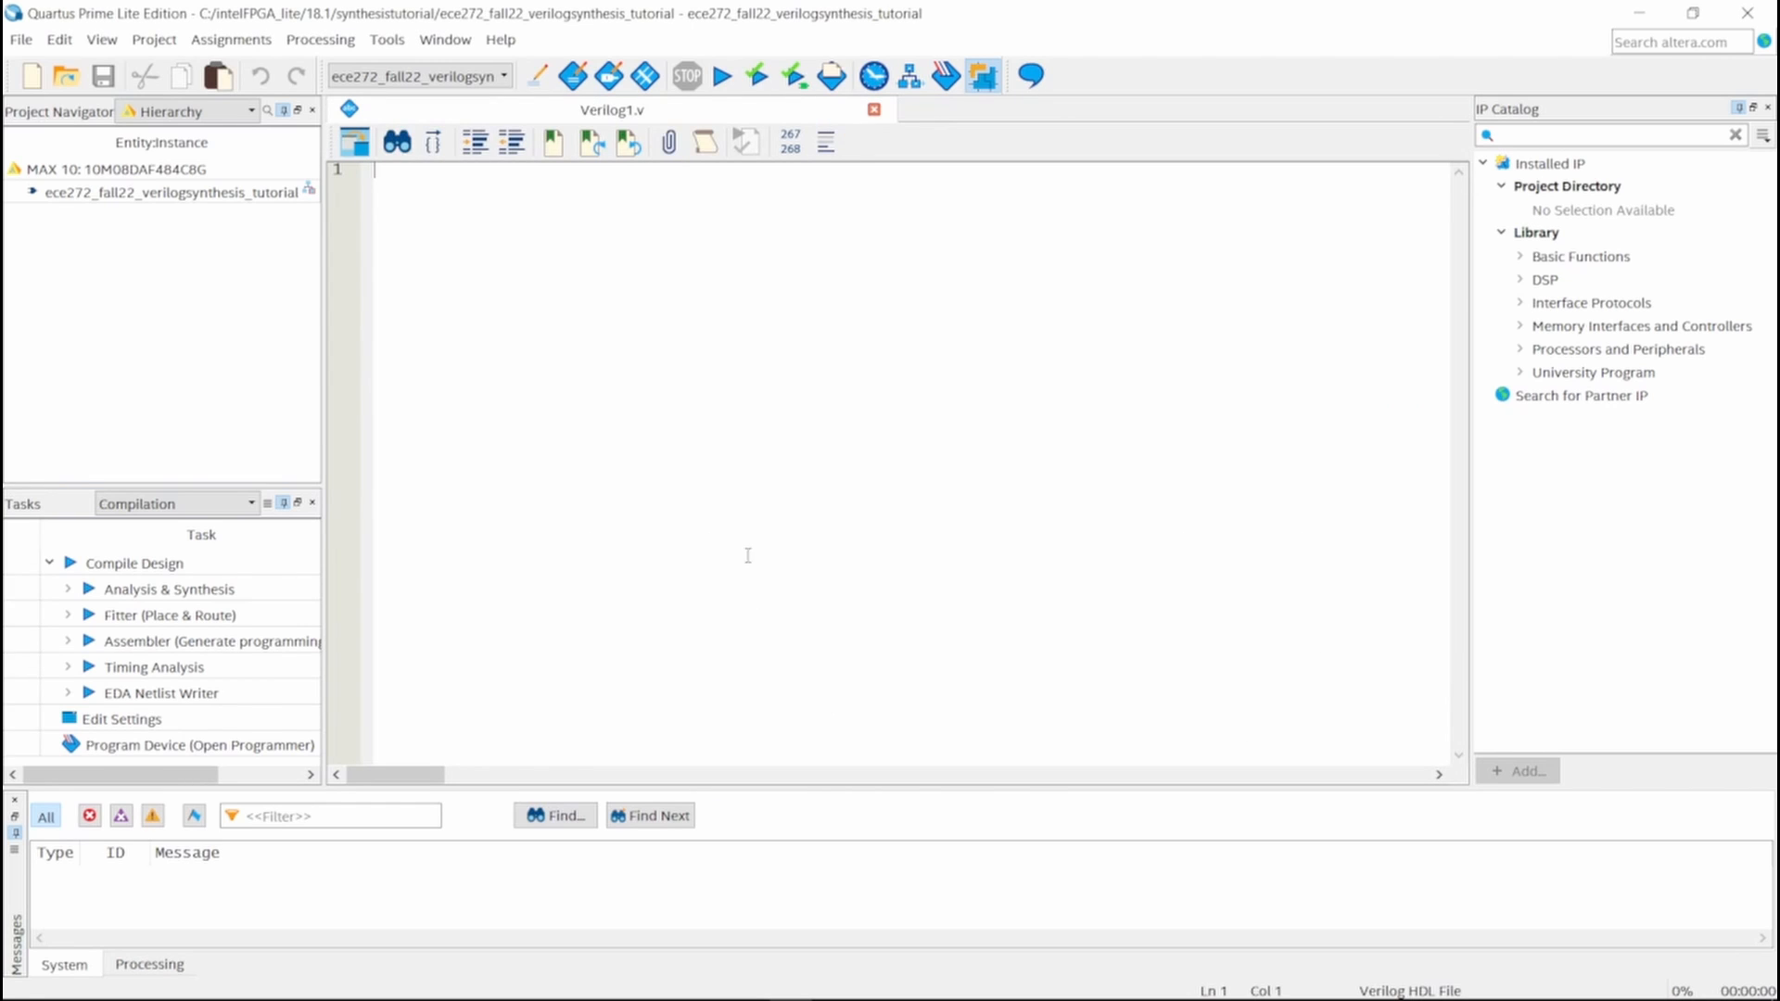
mouse_move(637, 241)
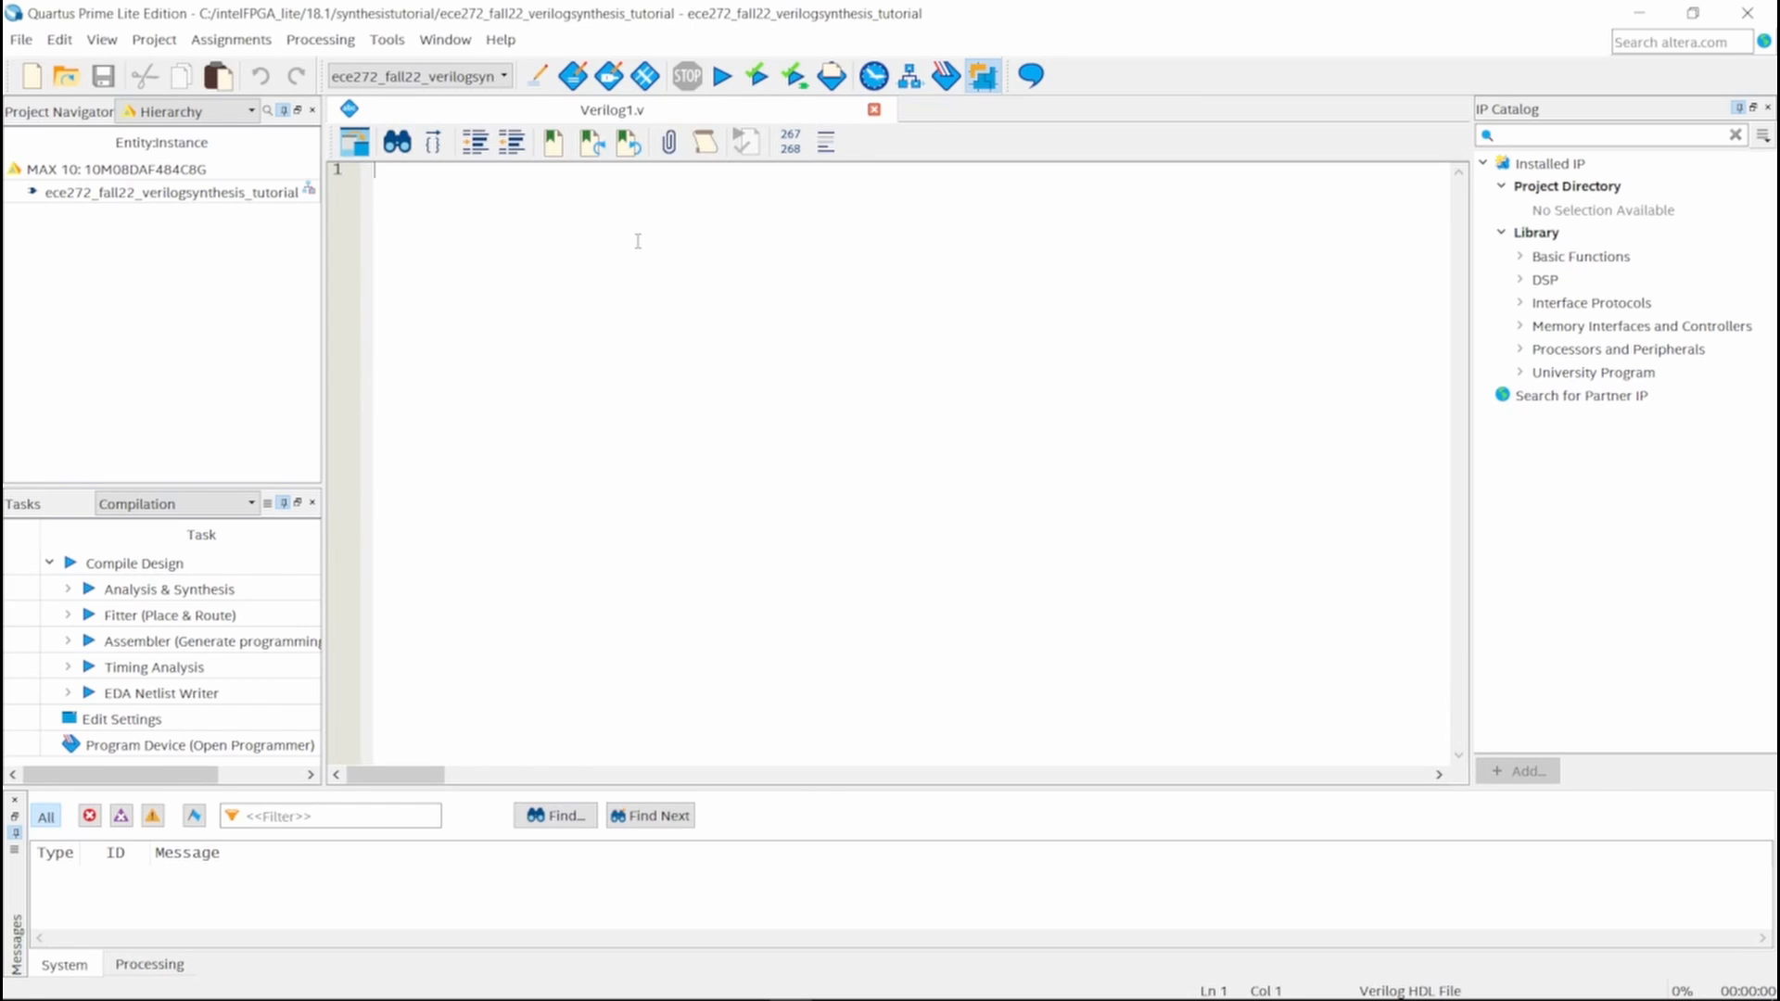
mouse_move(633, 248)
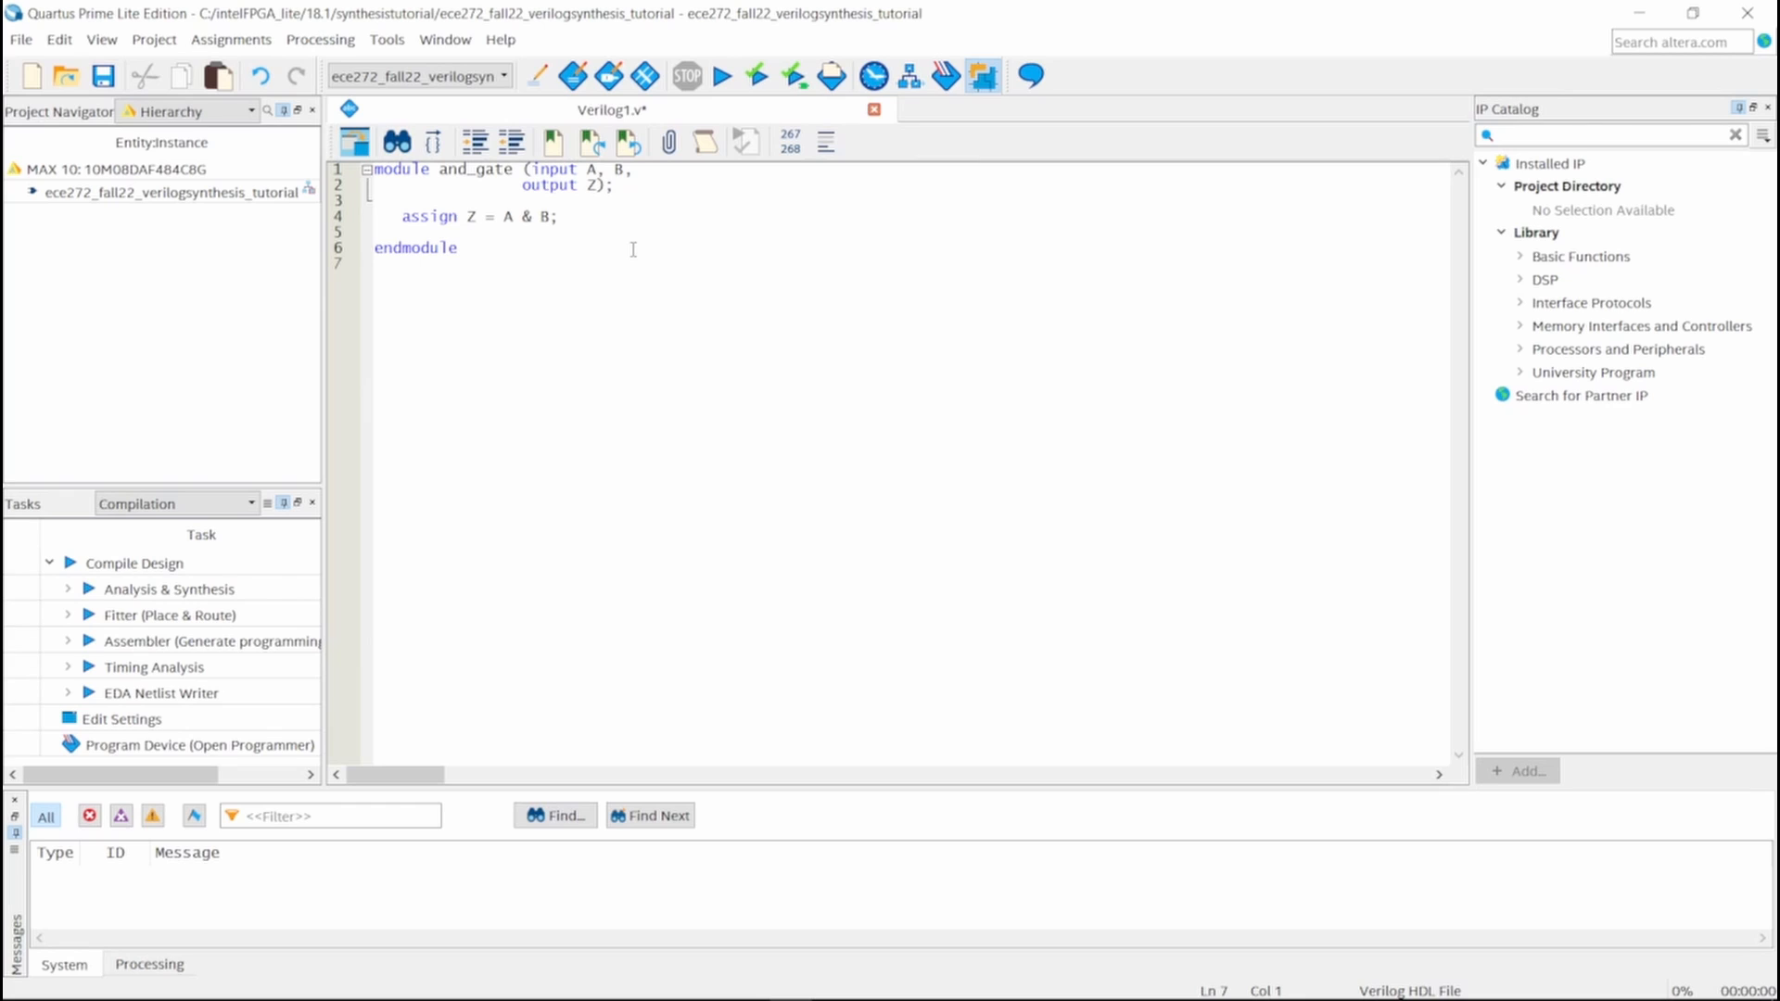
Step: Write the and_gate module with inputs A, B and Z = A & B, saved as and_gate.v
click(374, 264)
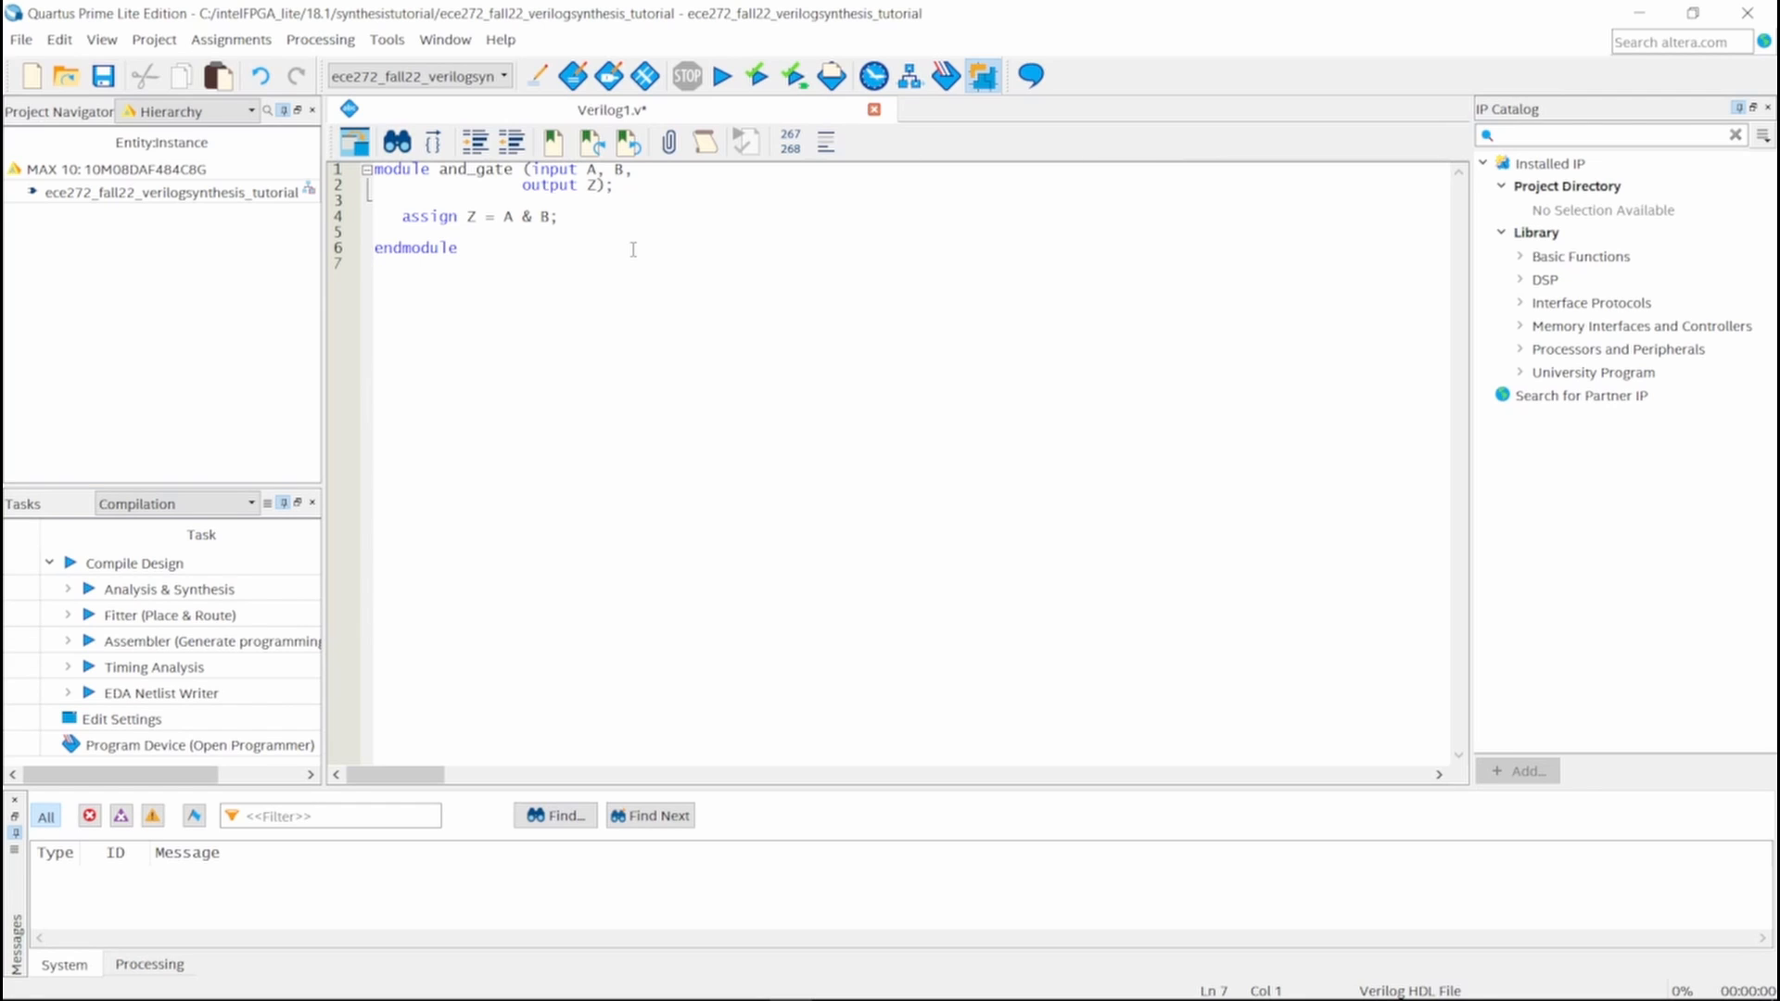
click(375, 264)
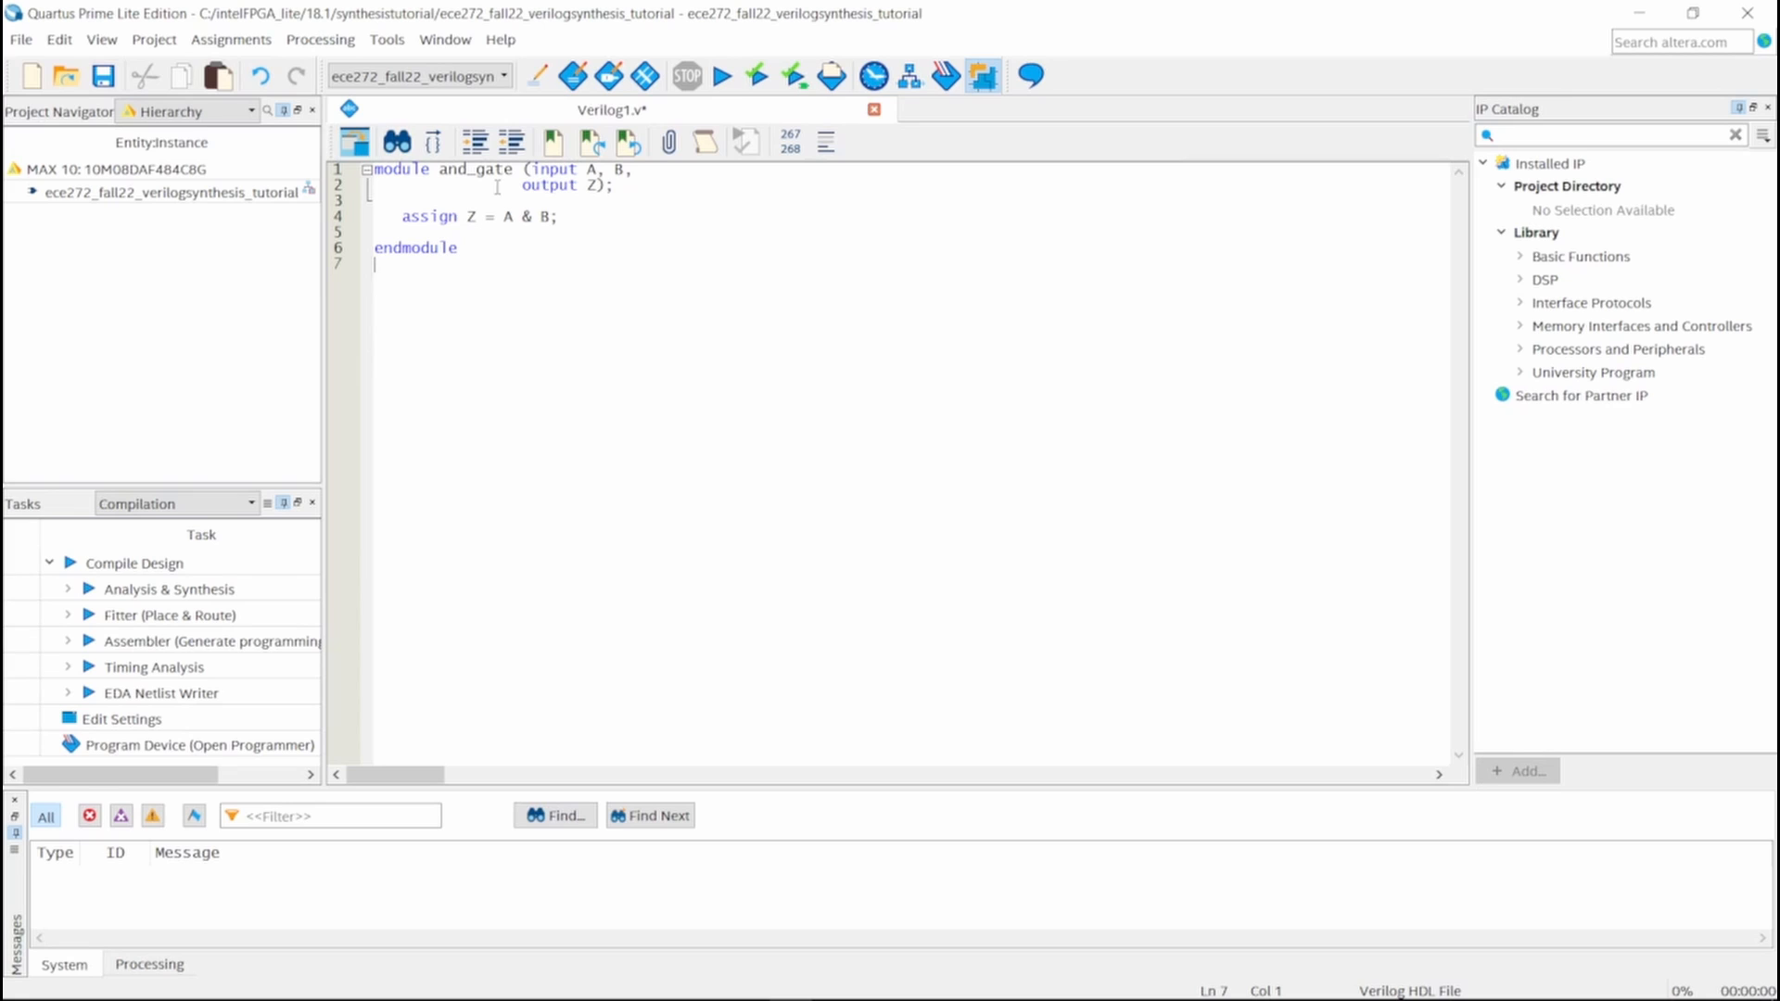
mouse_move(631, 167)
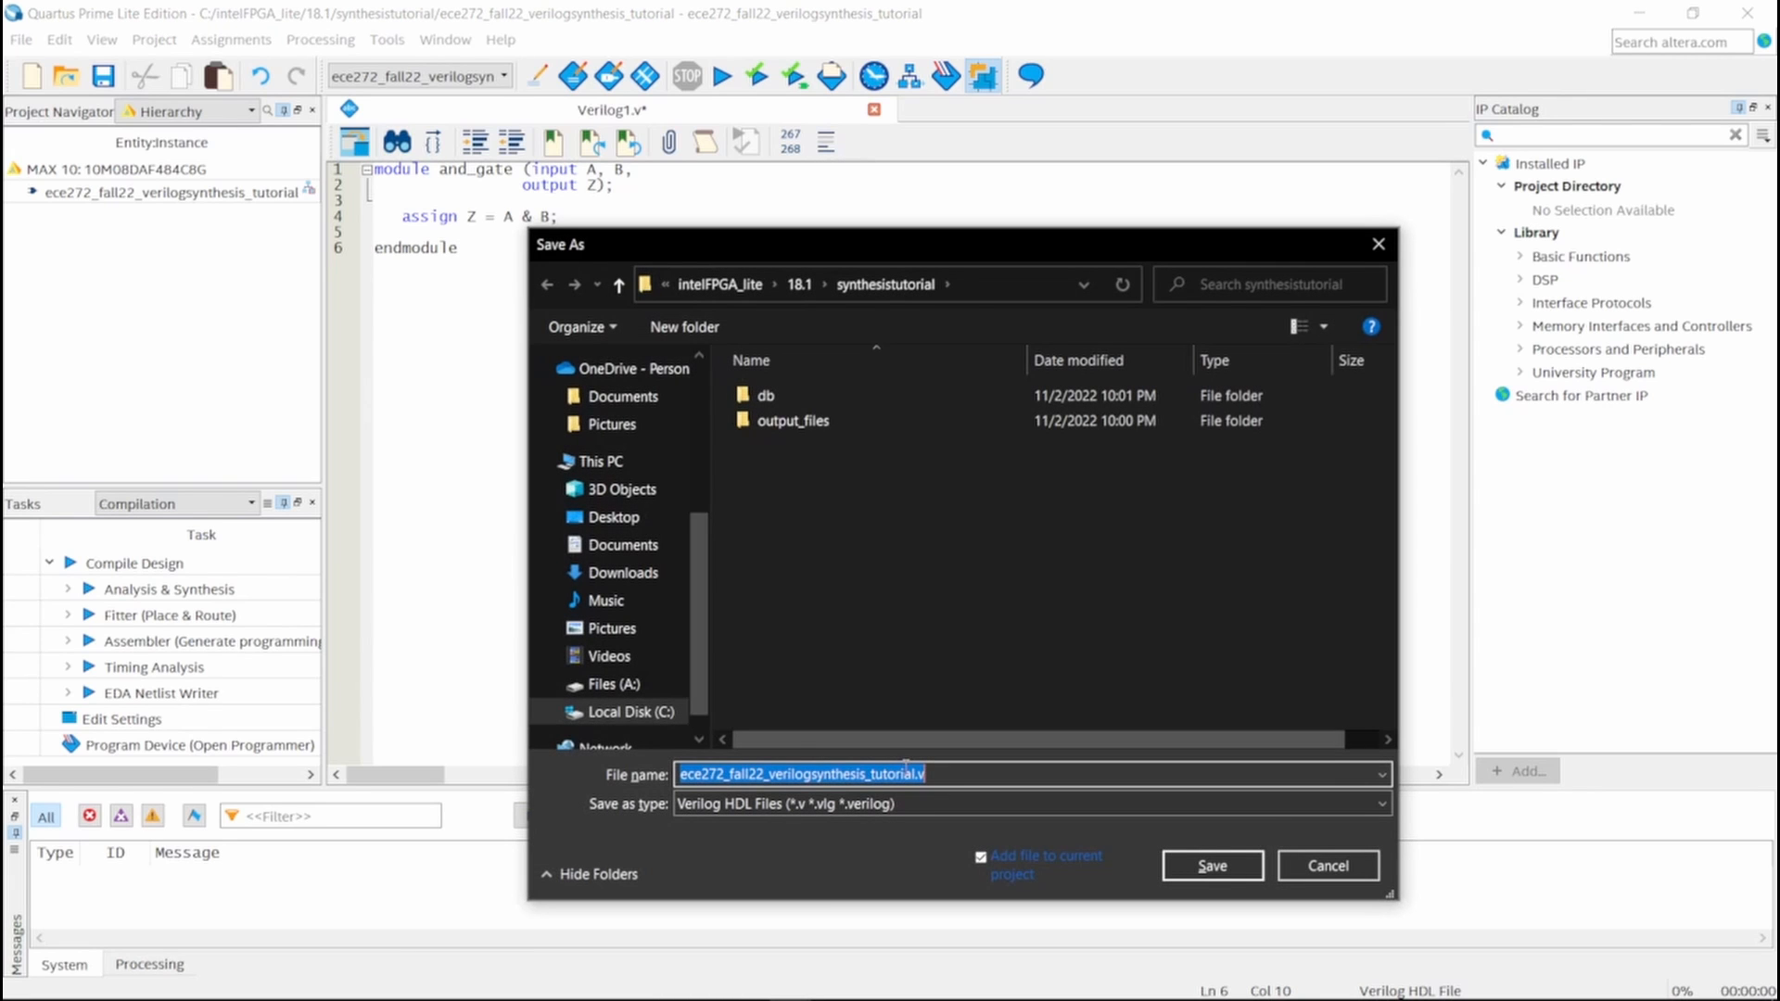
click(1210, 865)
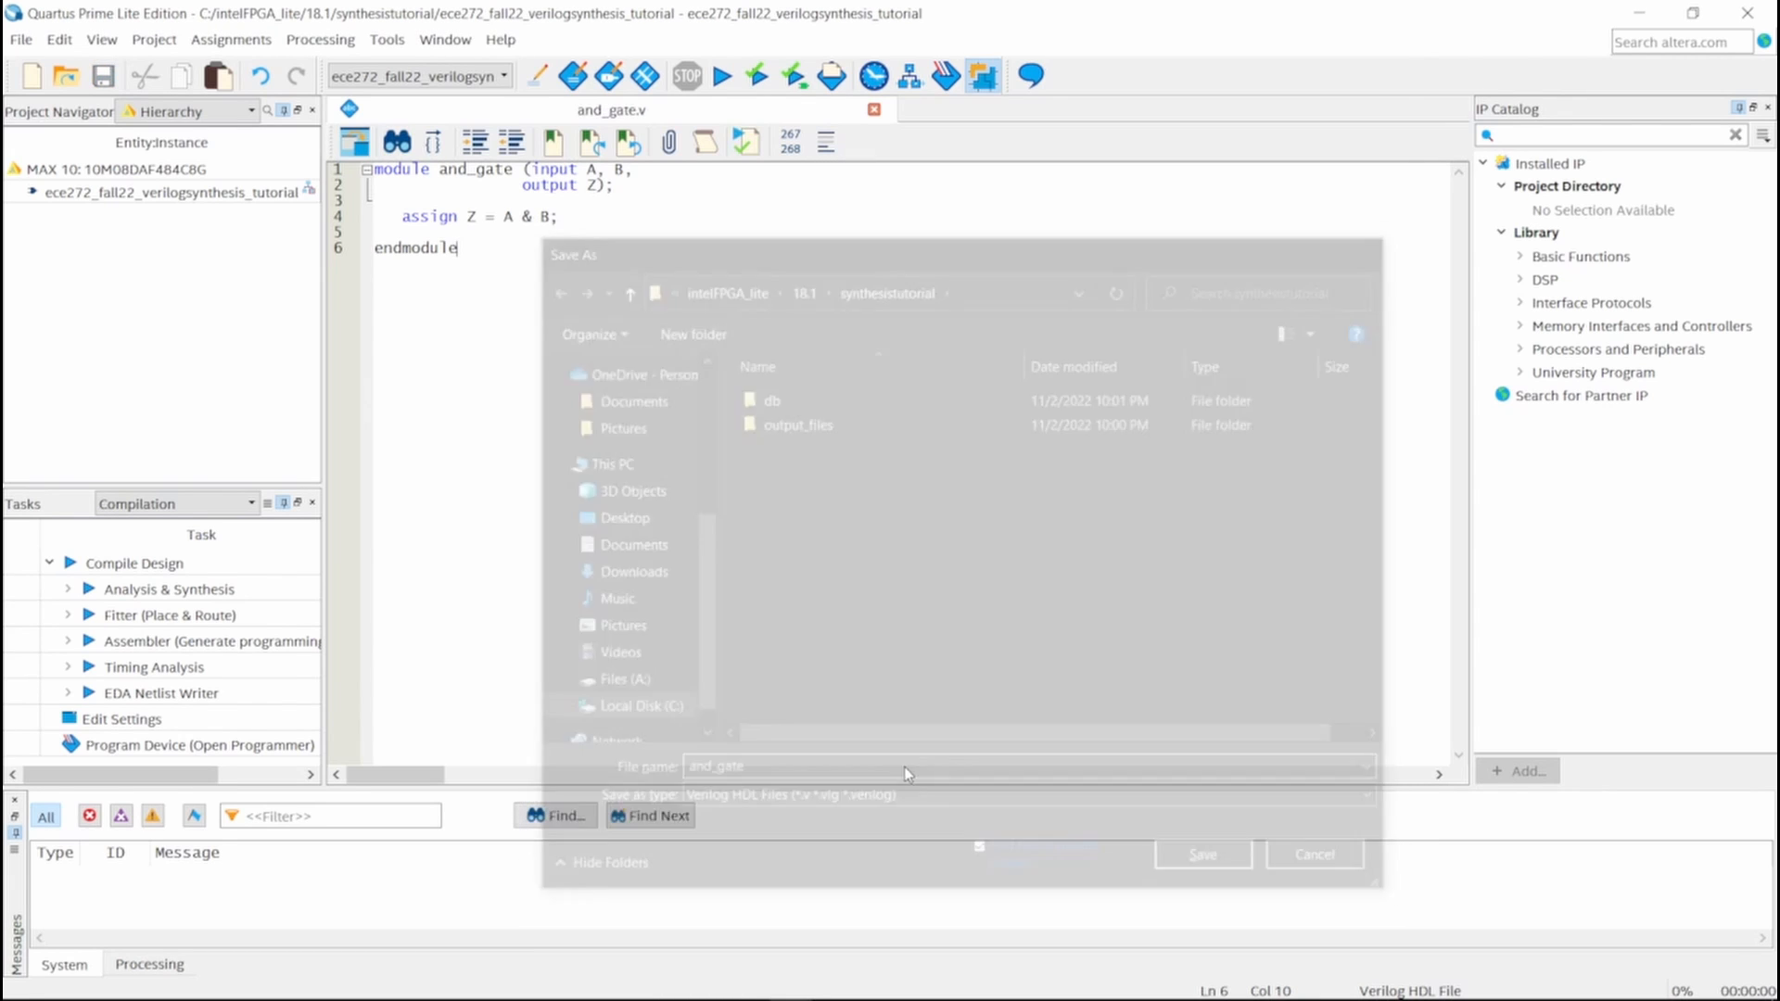
click(1202, 854)
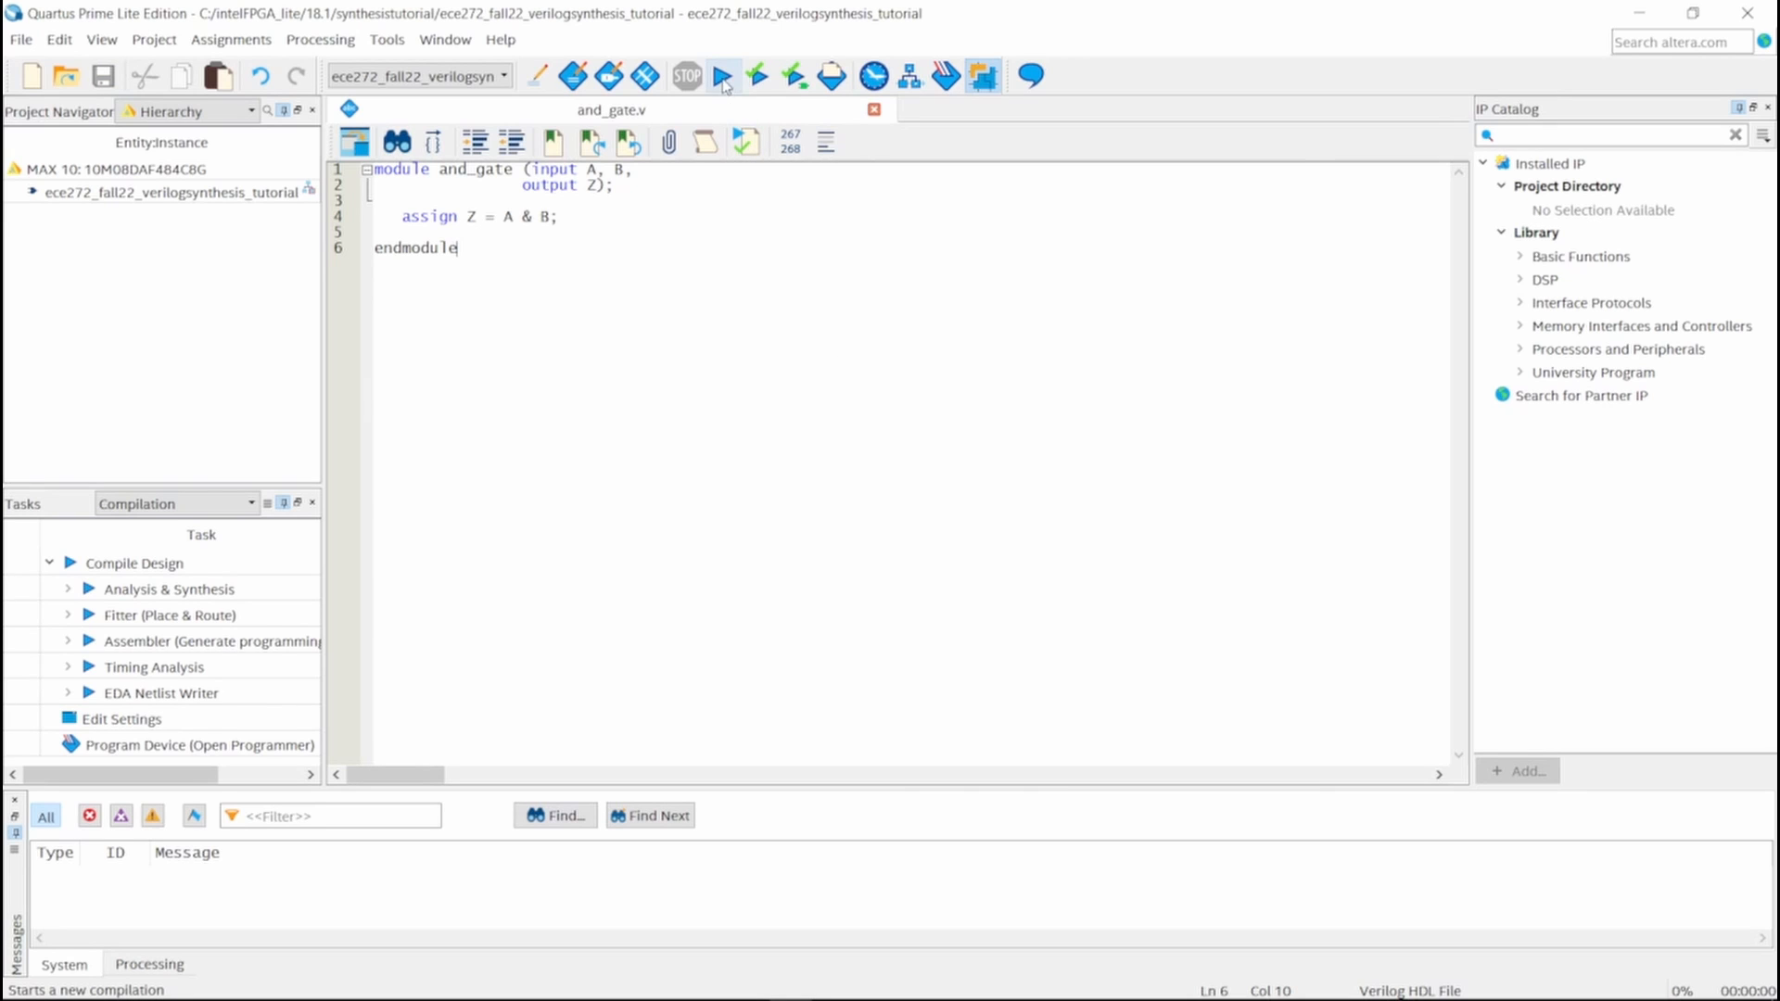
Step: Compile the ece272_fall22_verilogsynthesis_tutorial project; it fails on an undefined top-level entity
click(722, 76)
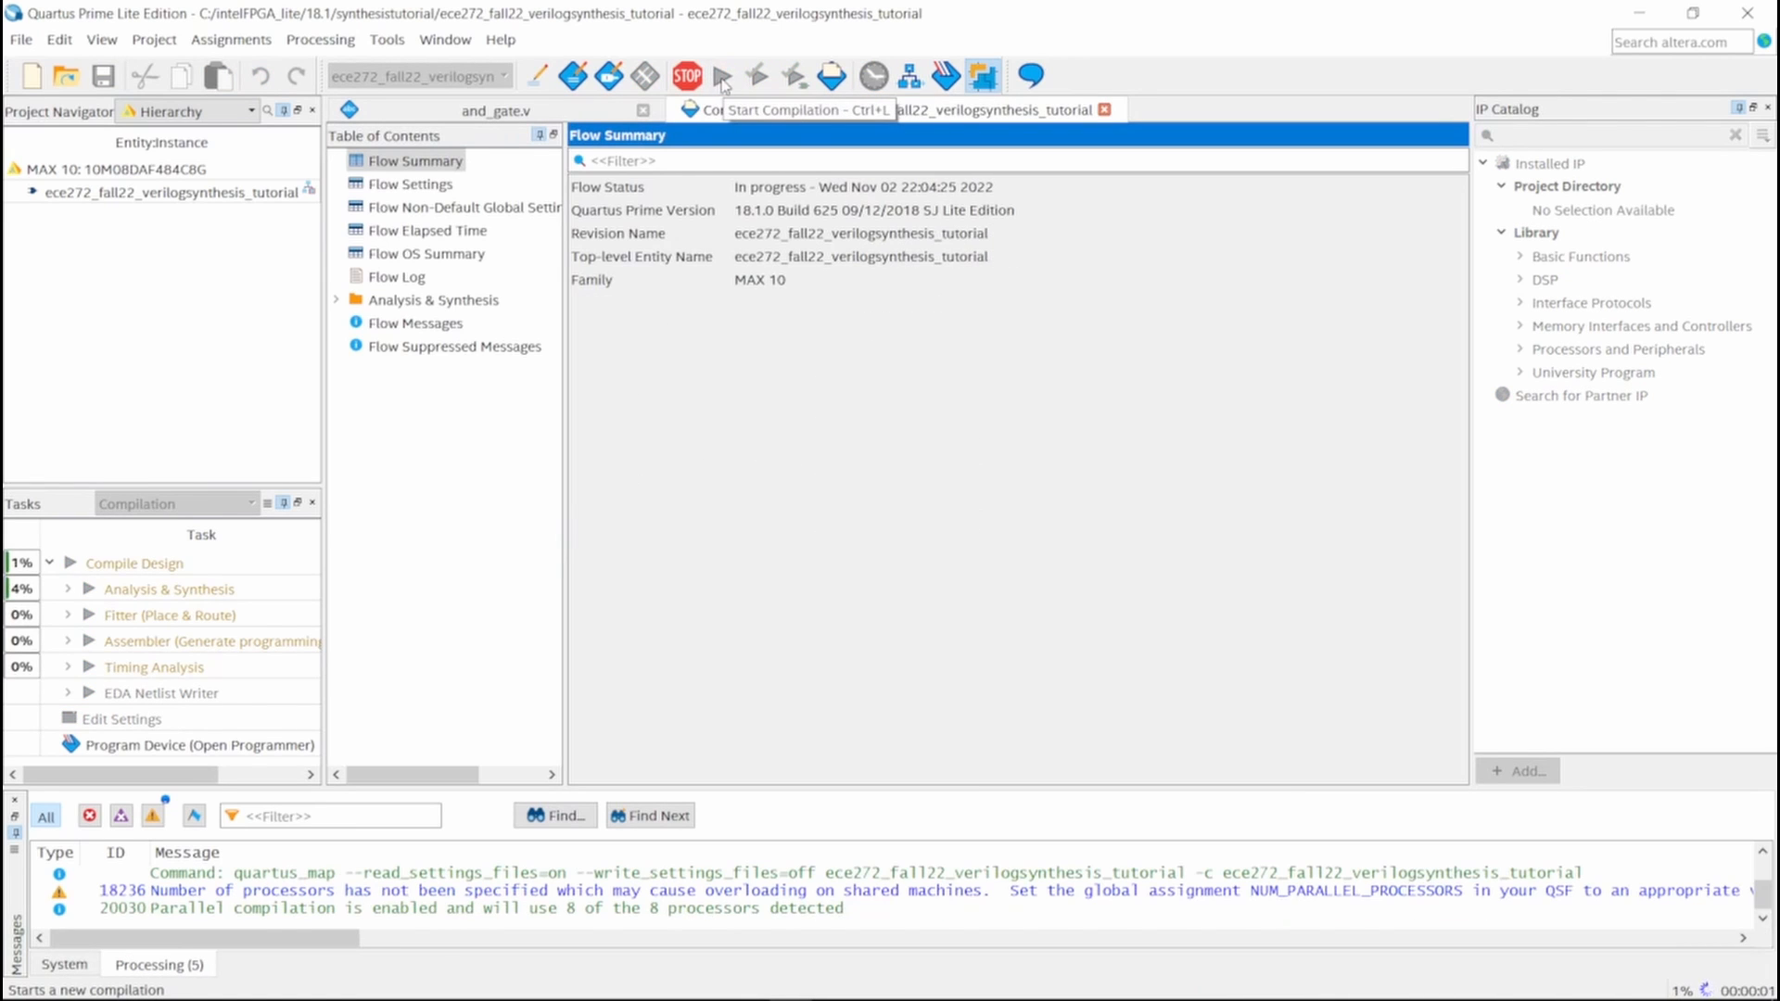
mouse_move(1370, 54)
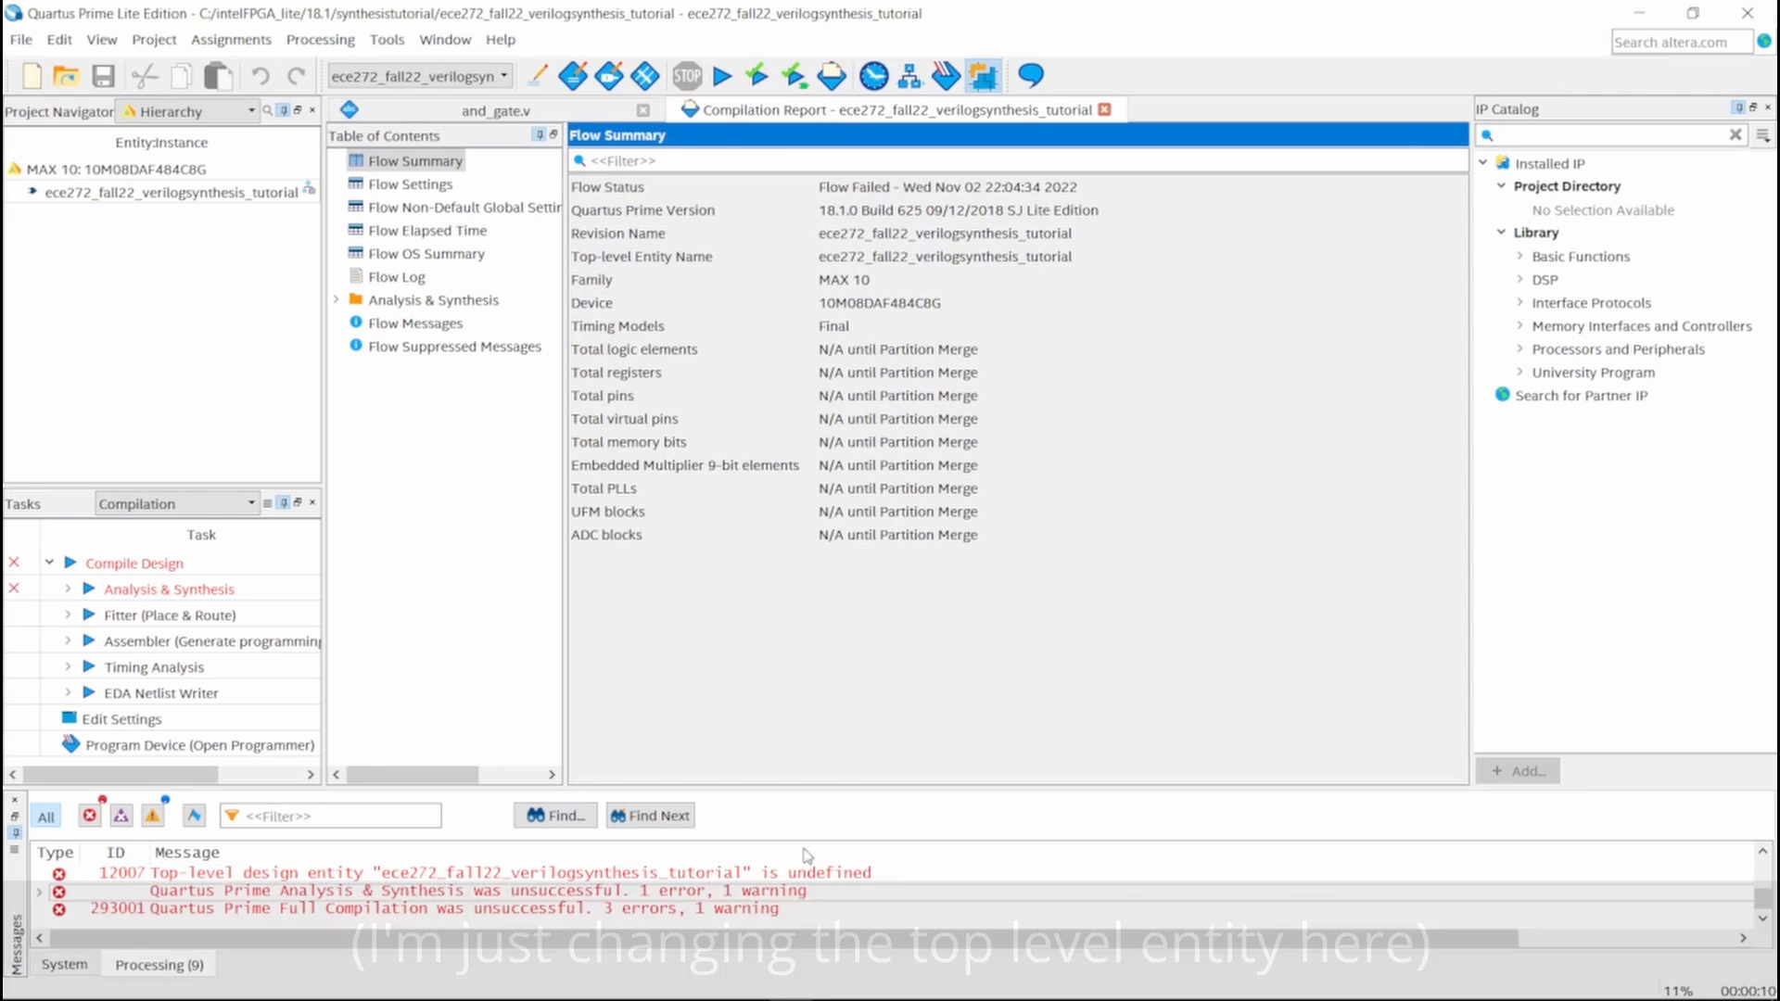
Step: Set and_gate as the project's top-level entity in the project settings
right_click(171, 191)
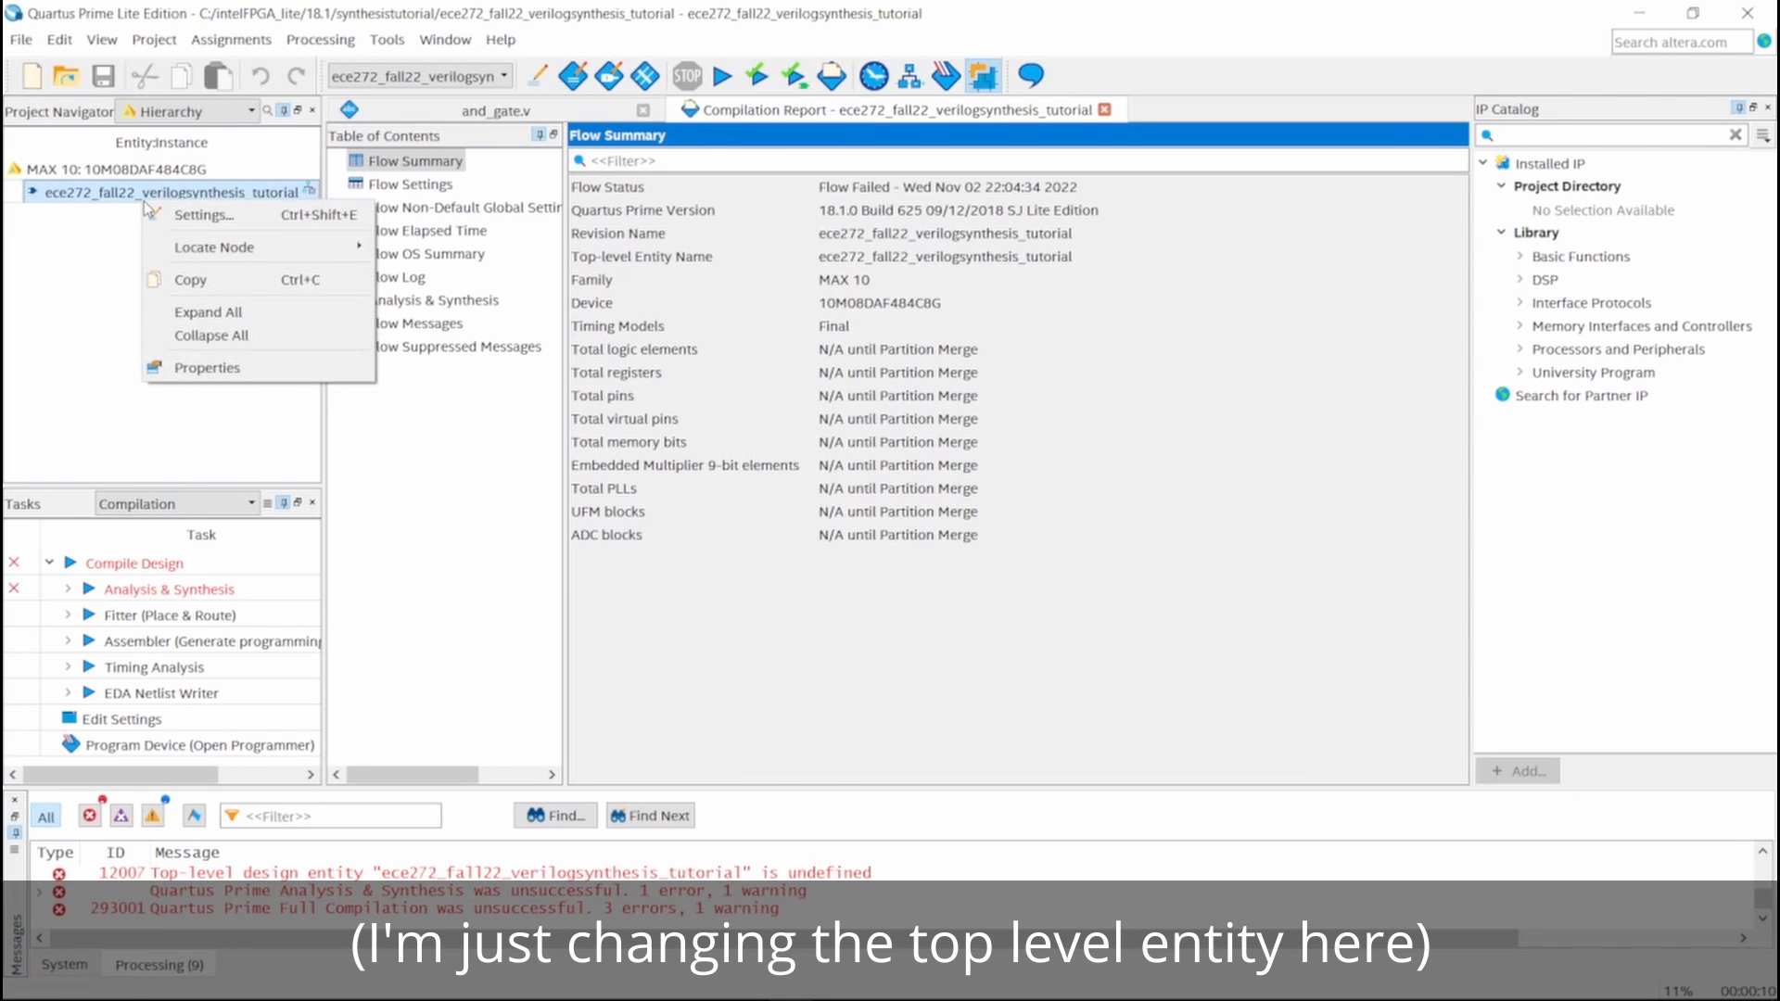
click(204, 214)
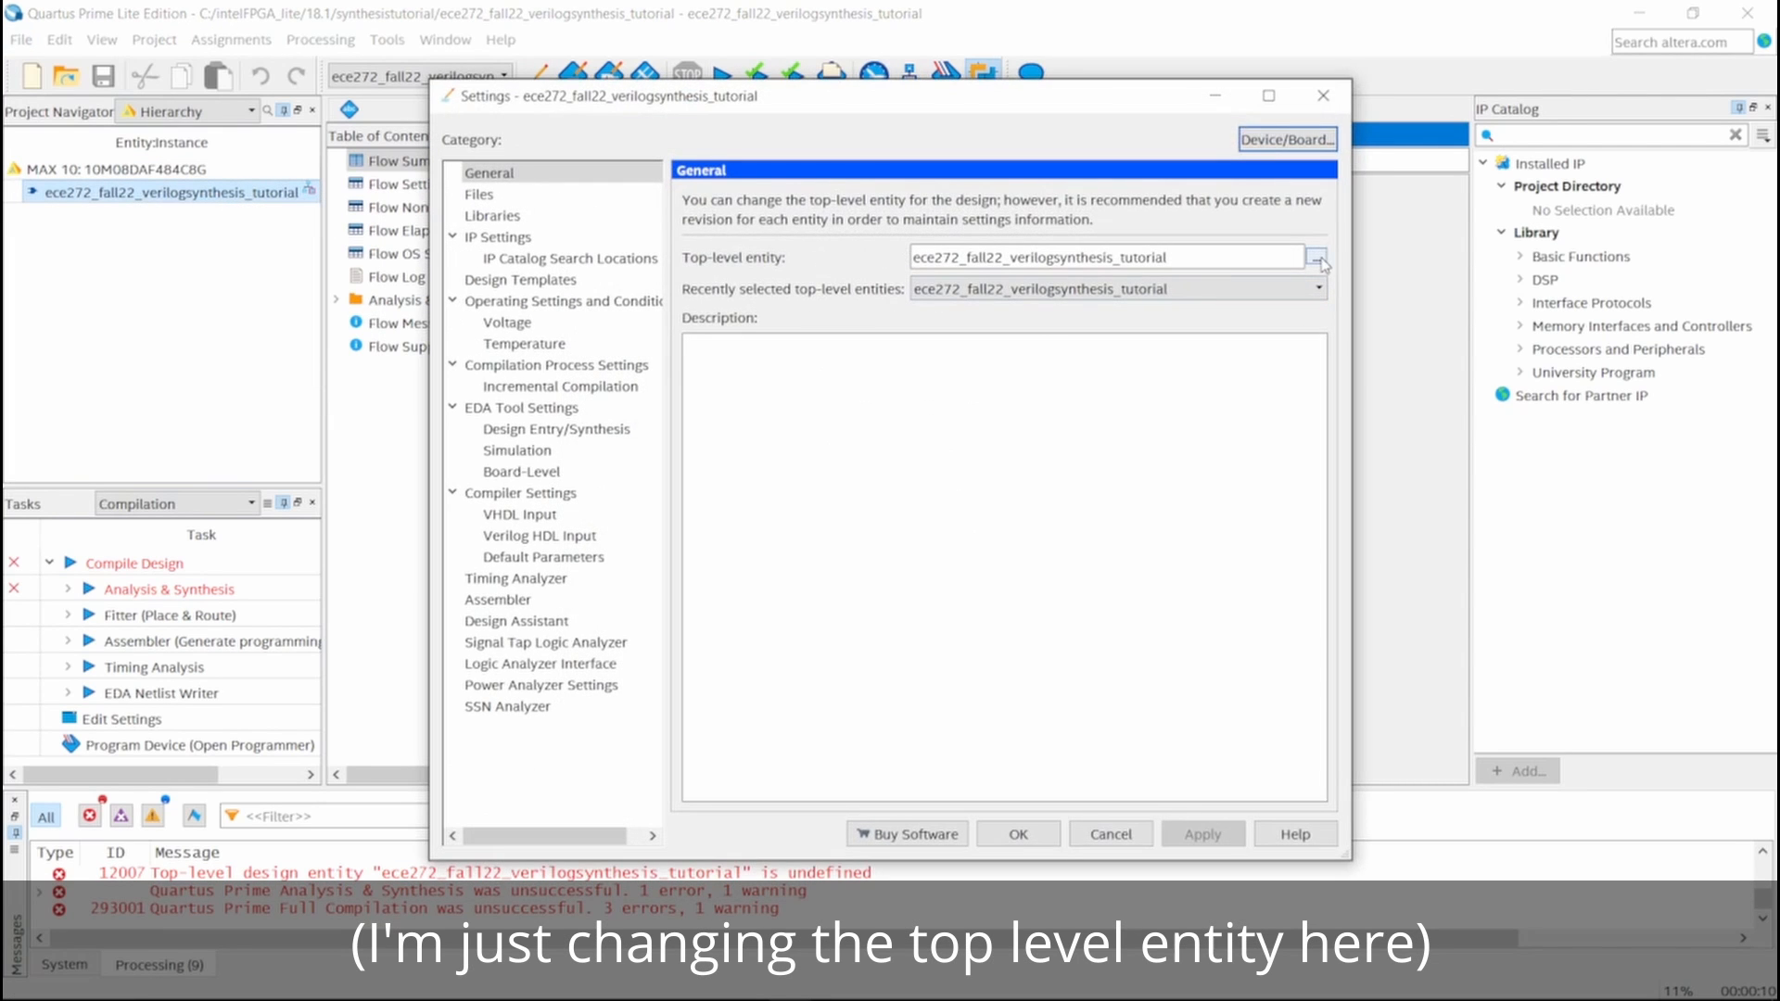
click(1316, 257)
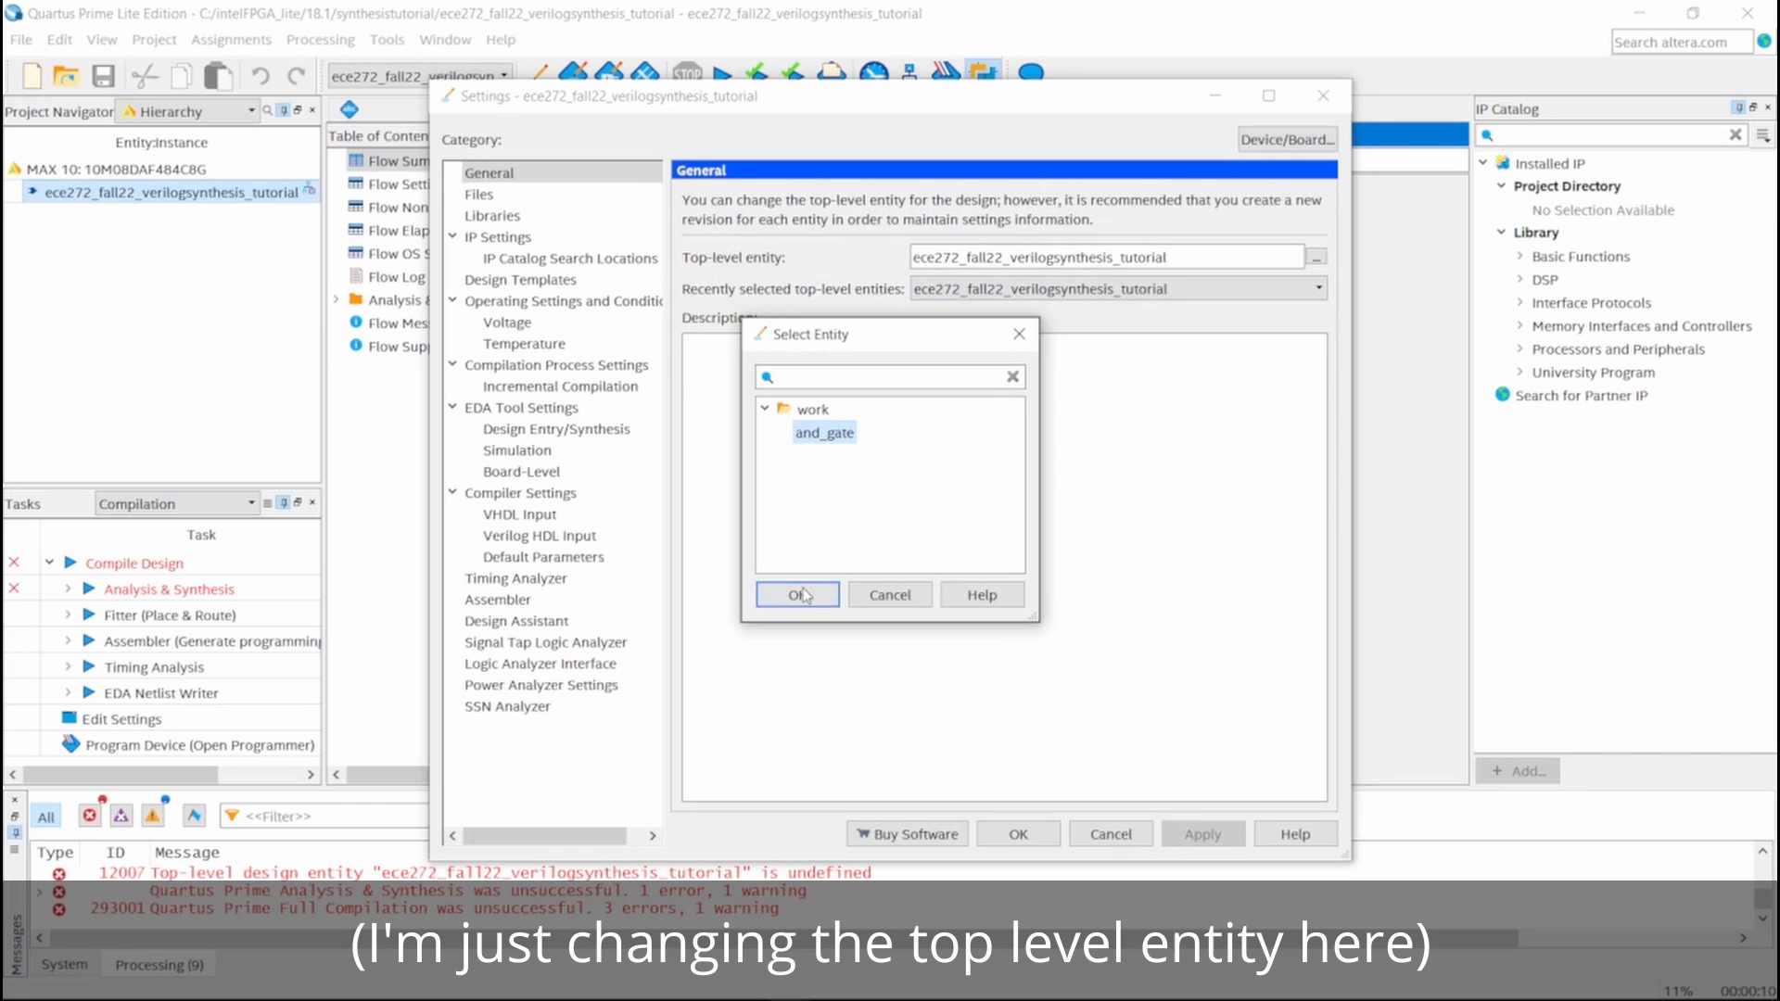
click(797, 593)
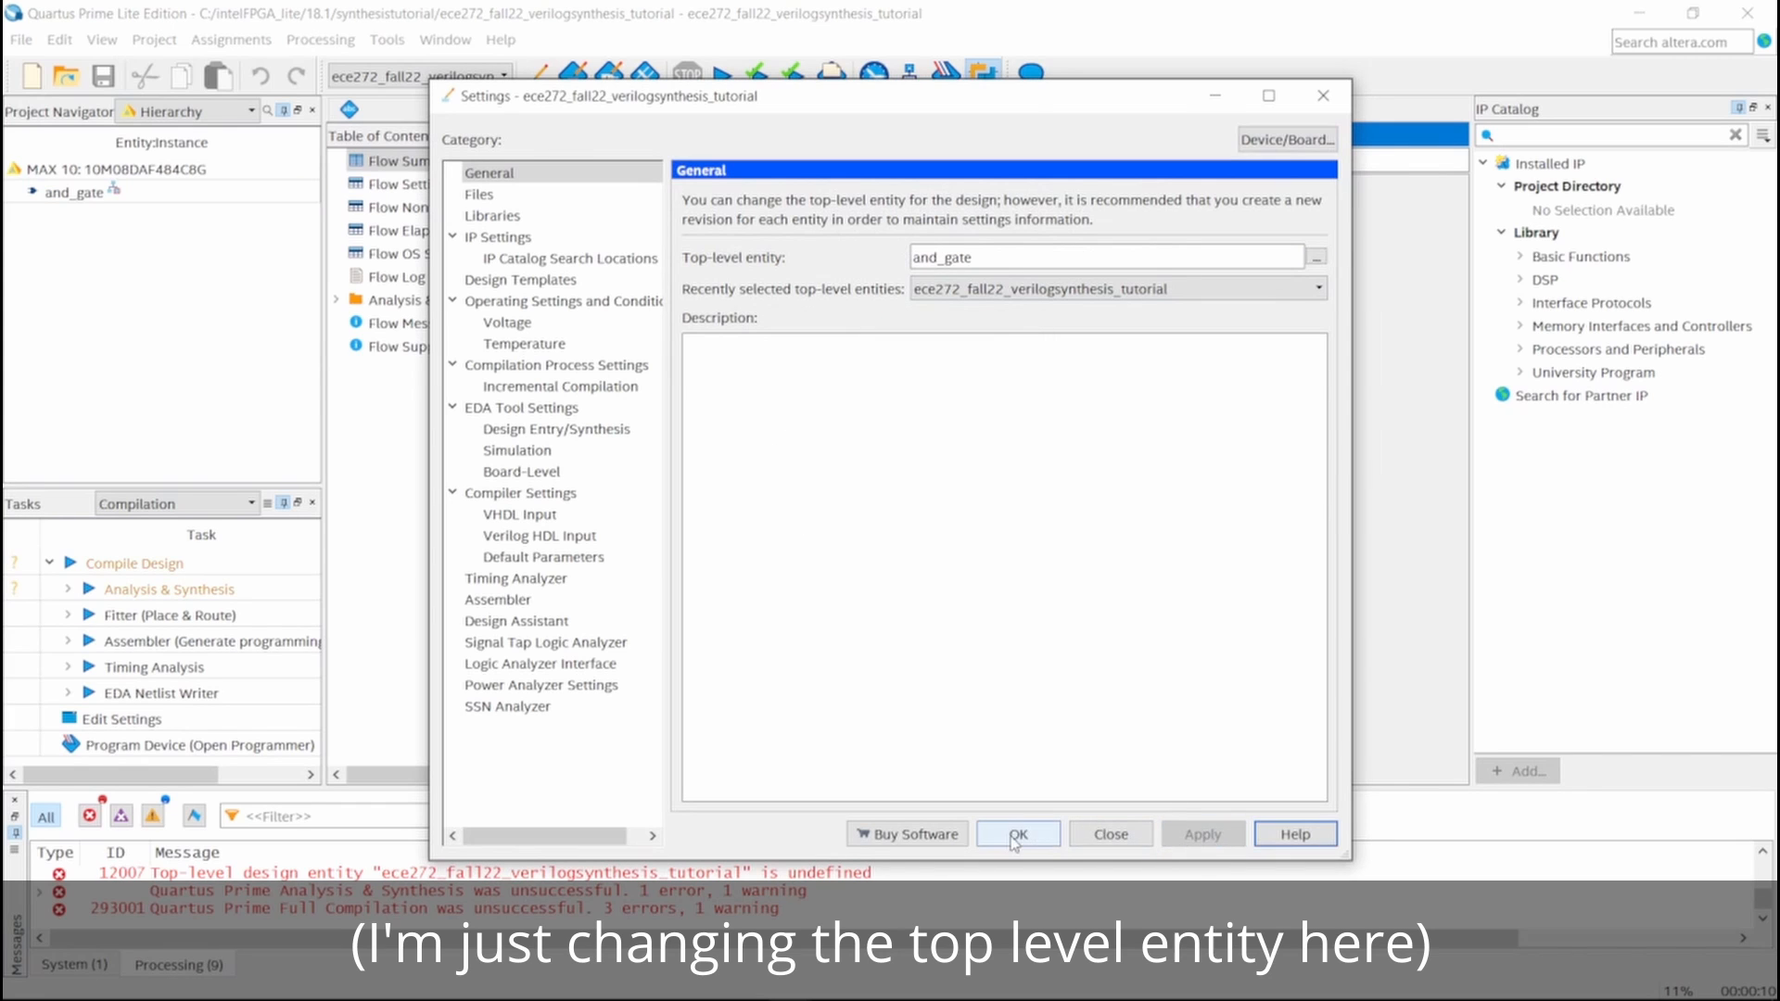
click(1017, 833)
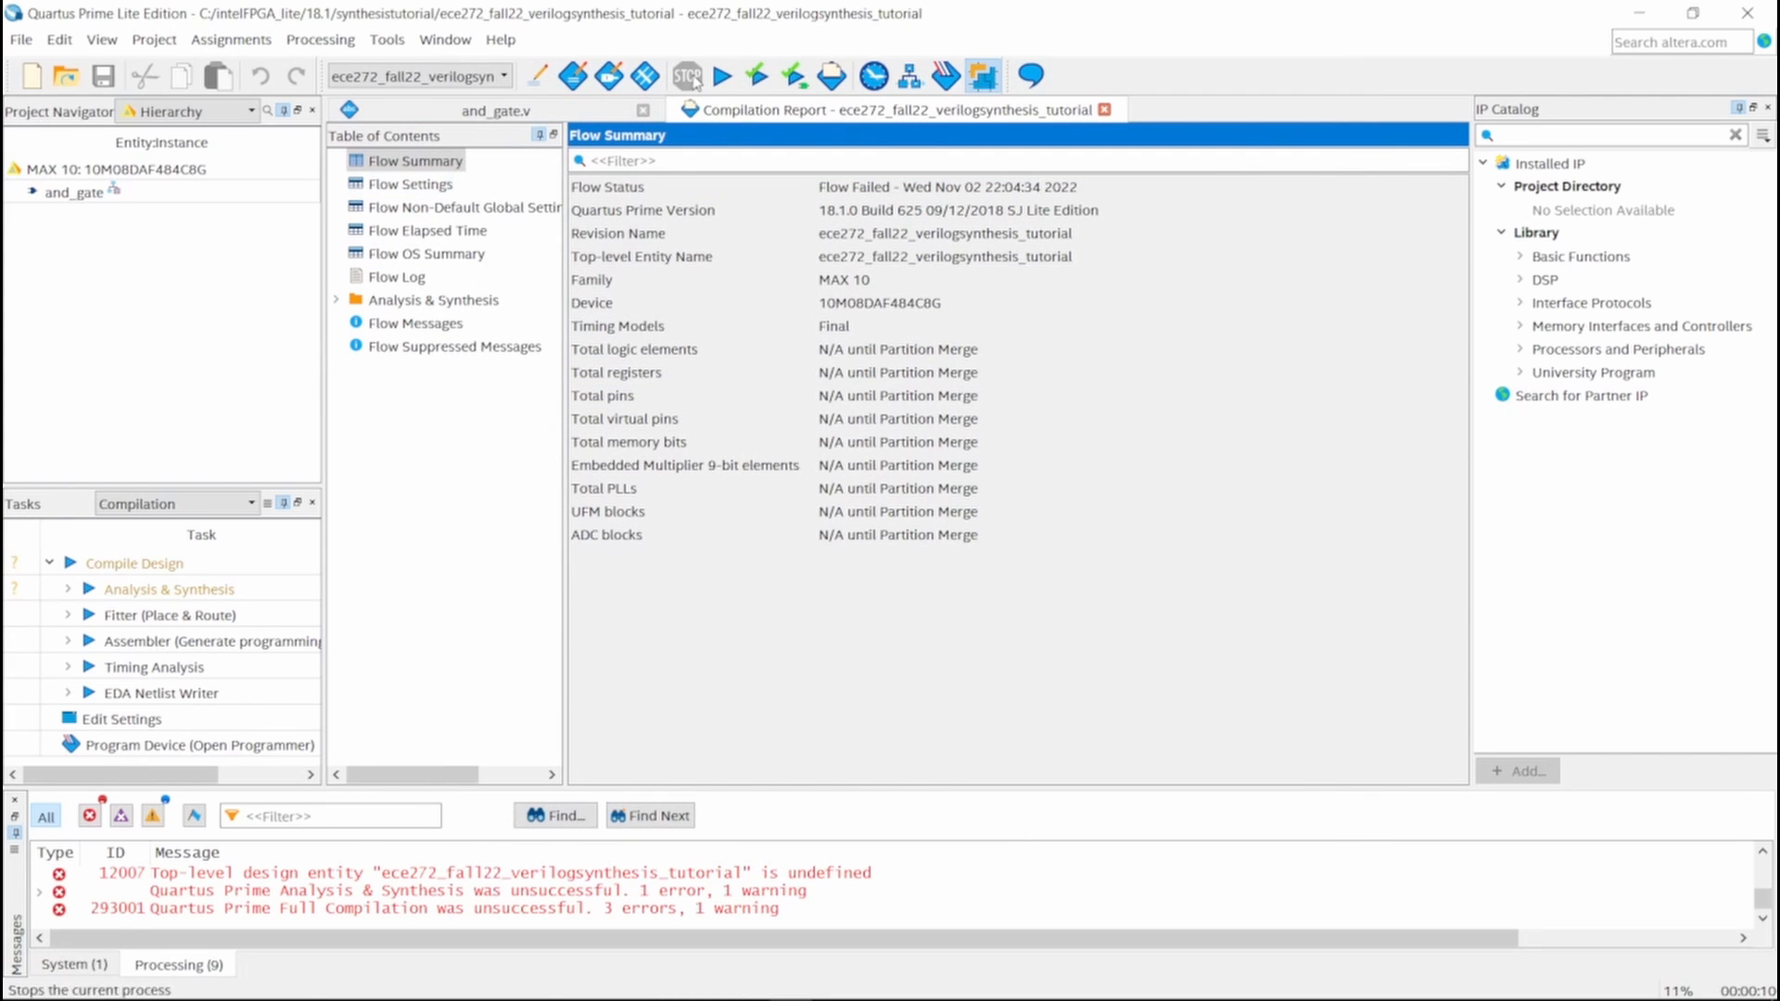
Step: Recompile successfully and view the maximized RTL schematic with A and B feeding an AND gate to Z
click(723, 76)
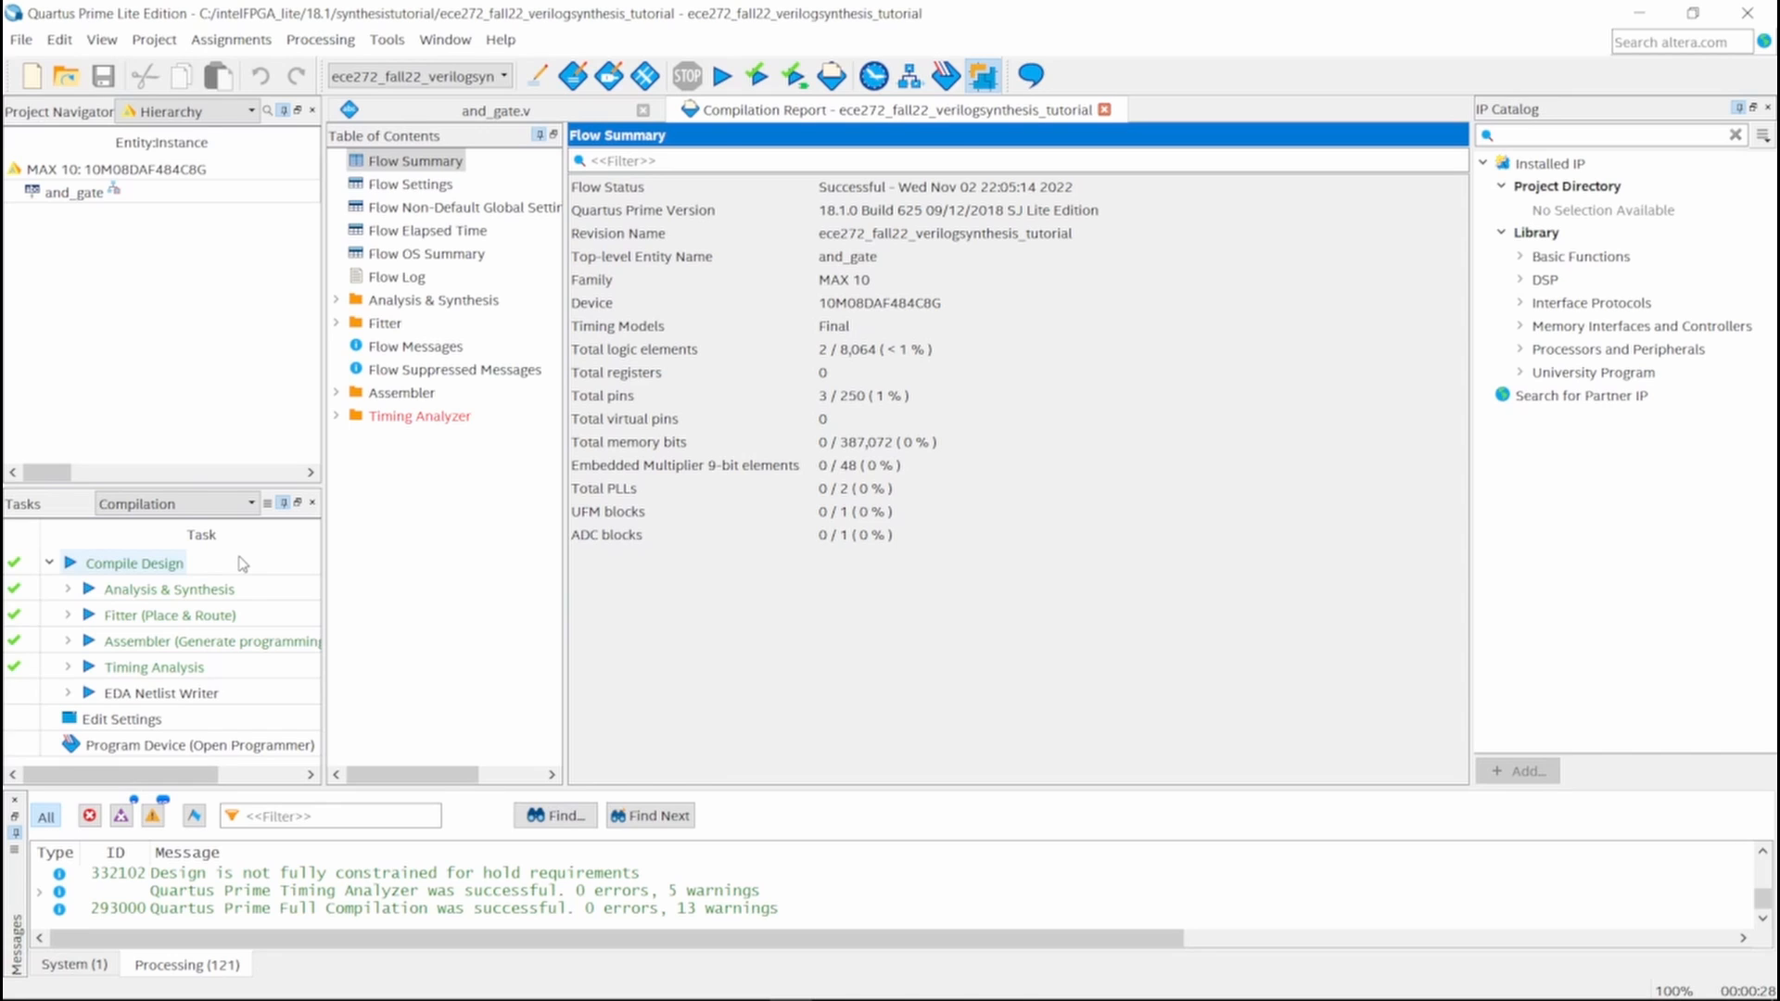
mouse_move(242, 409)
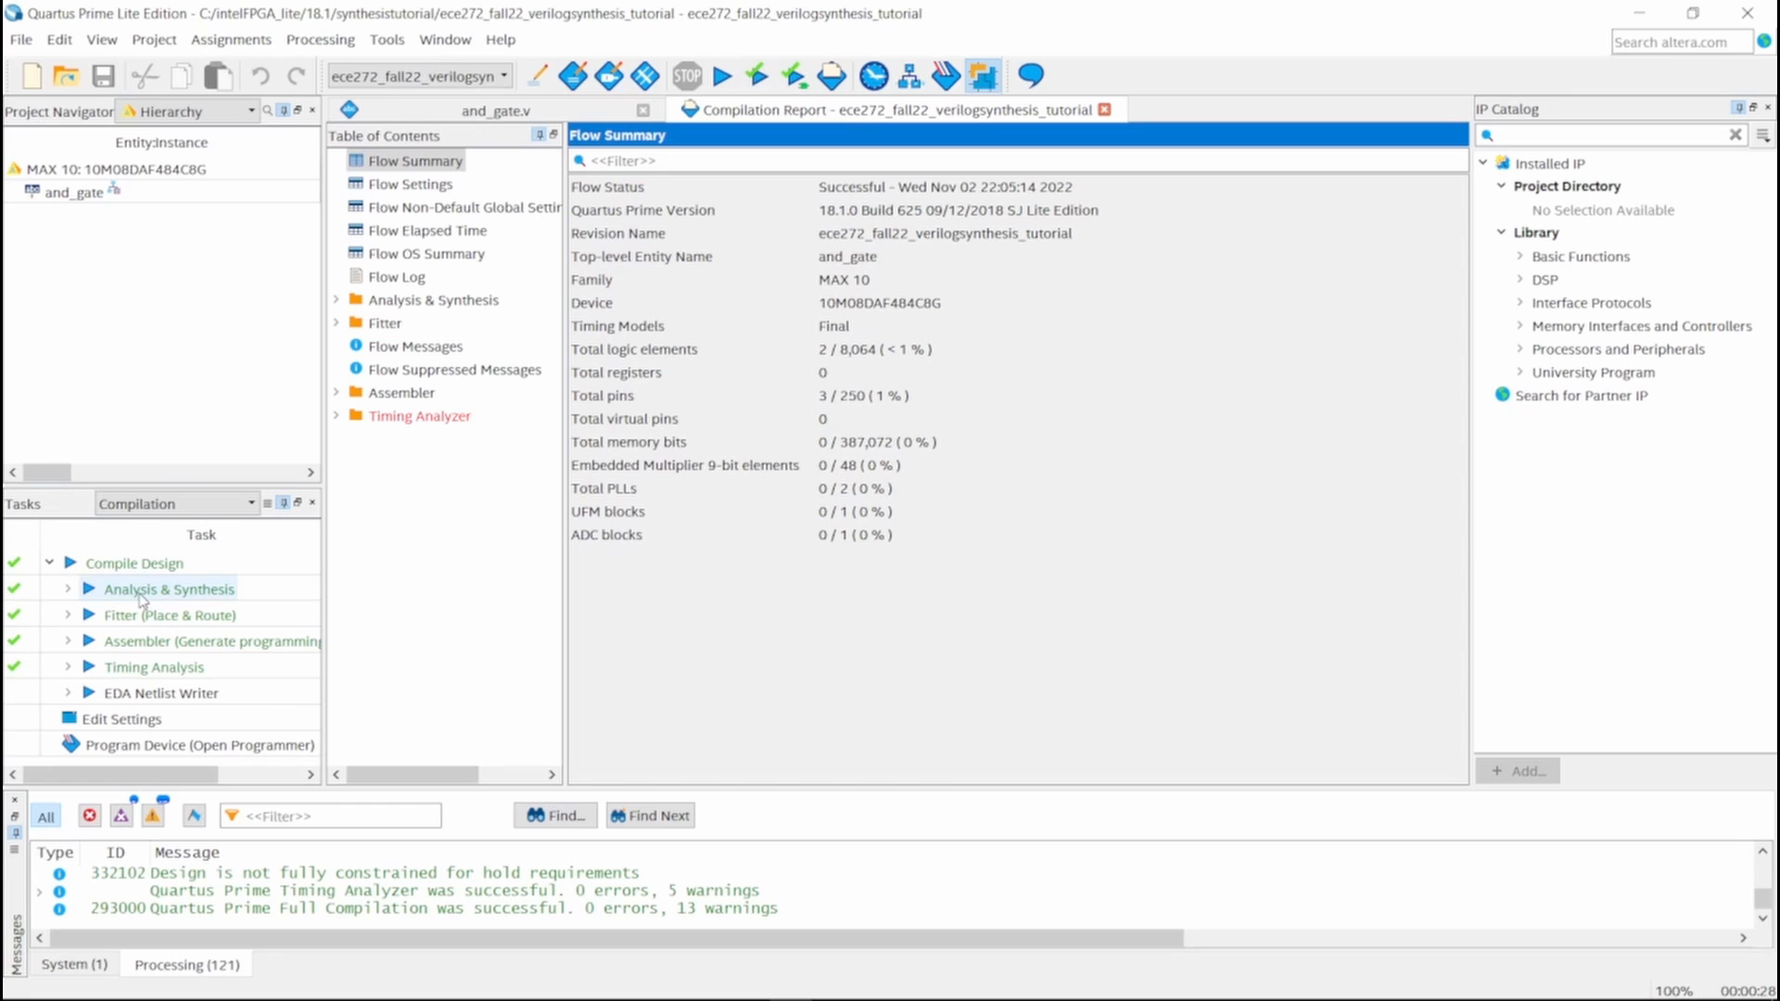
mouse_move(229, 573)
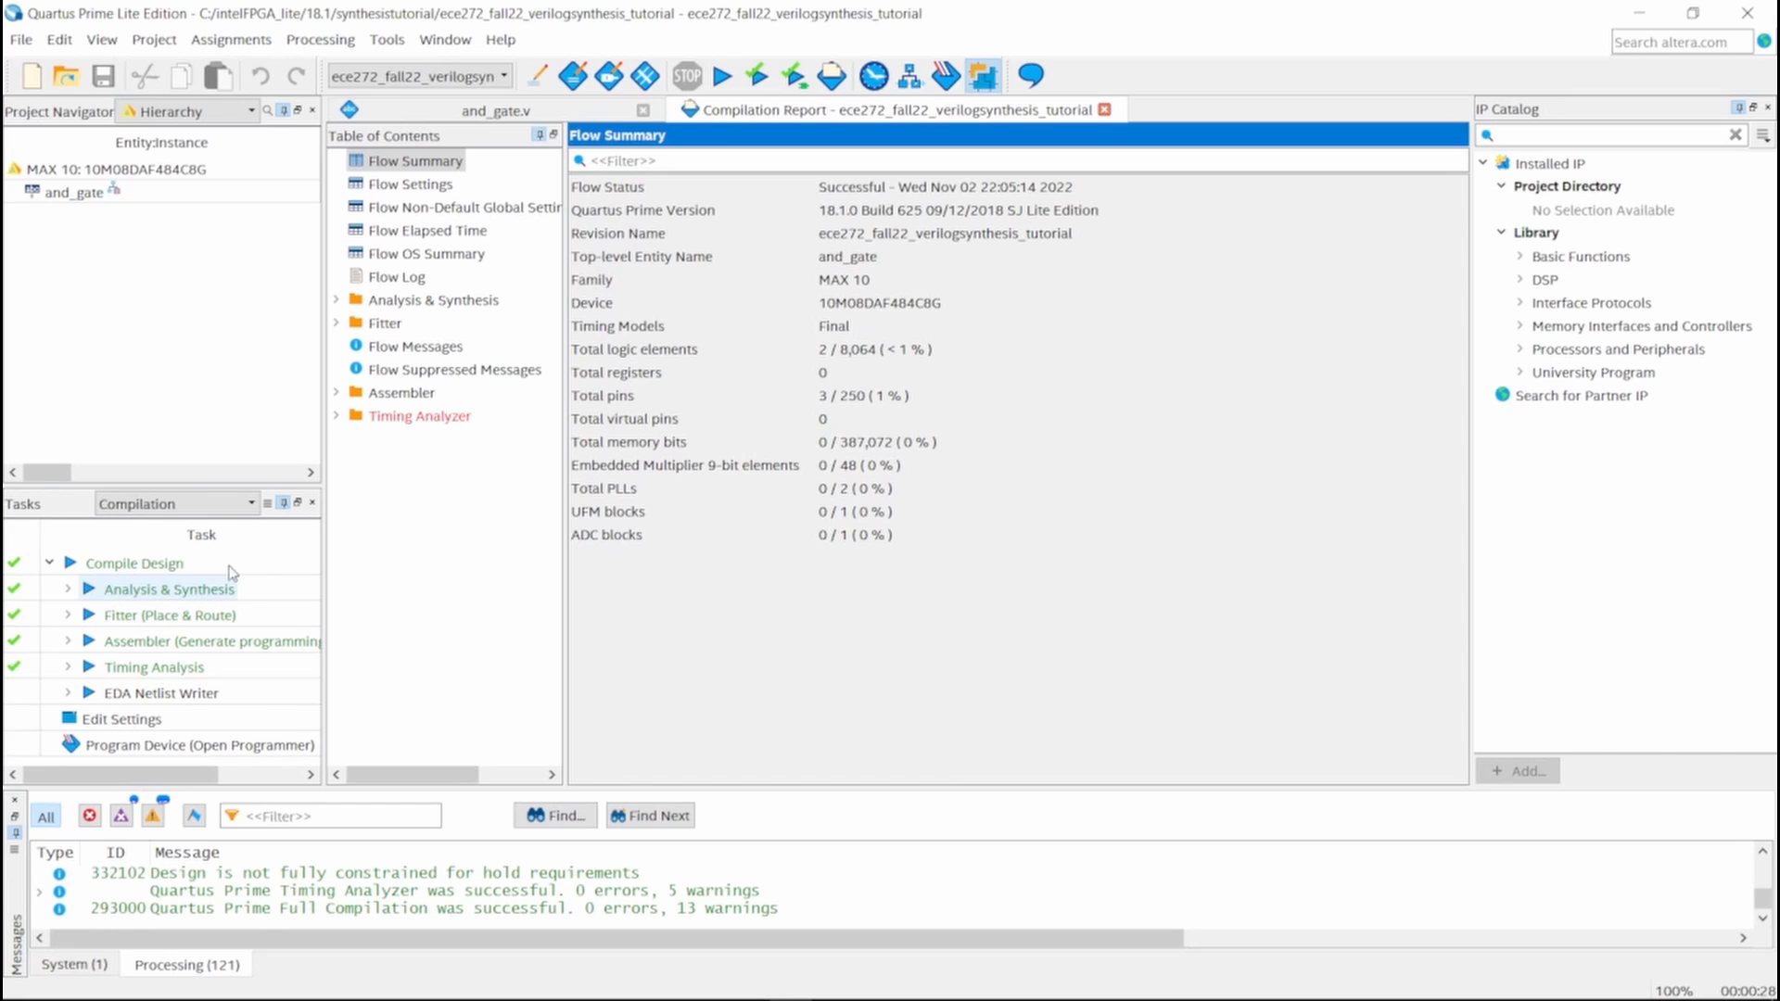
click(385, 39)
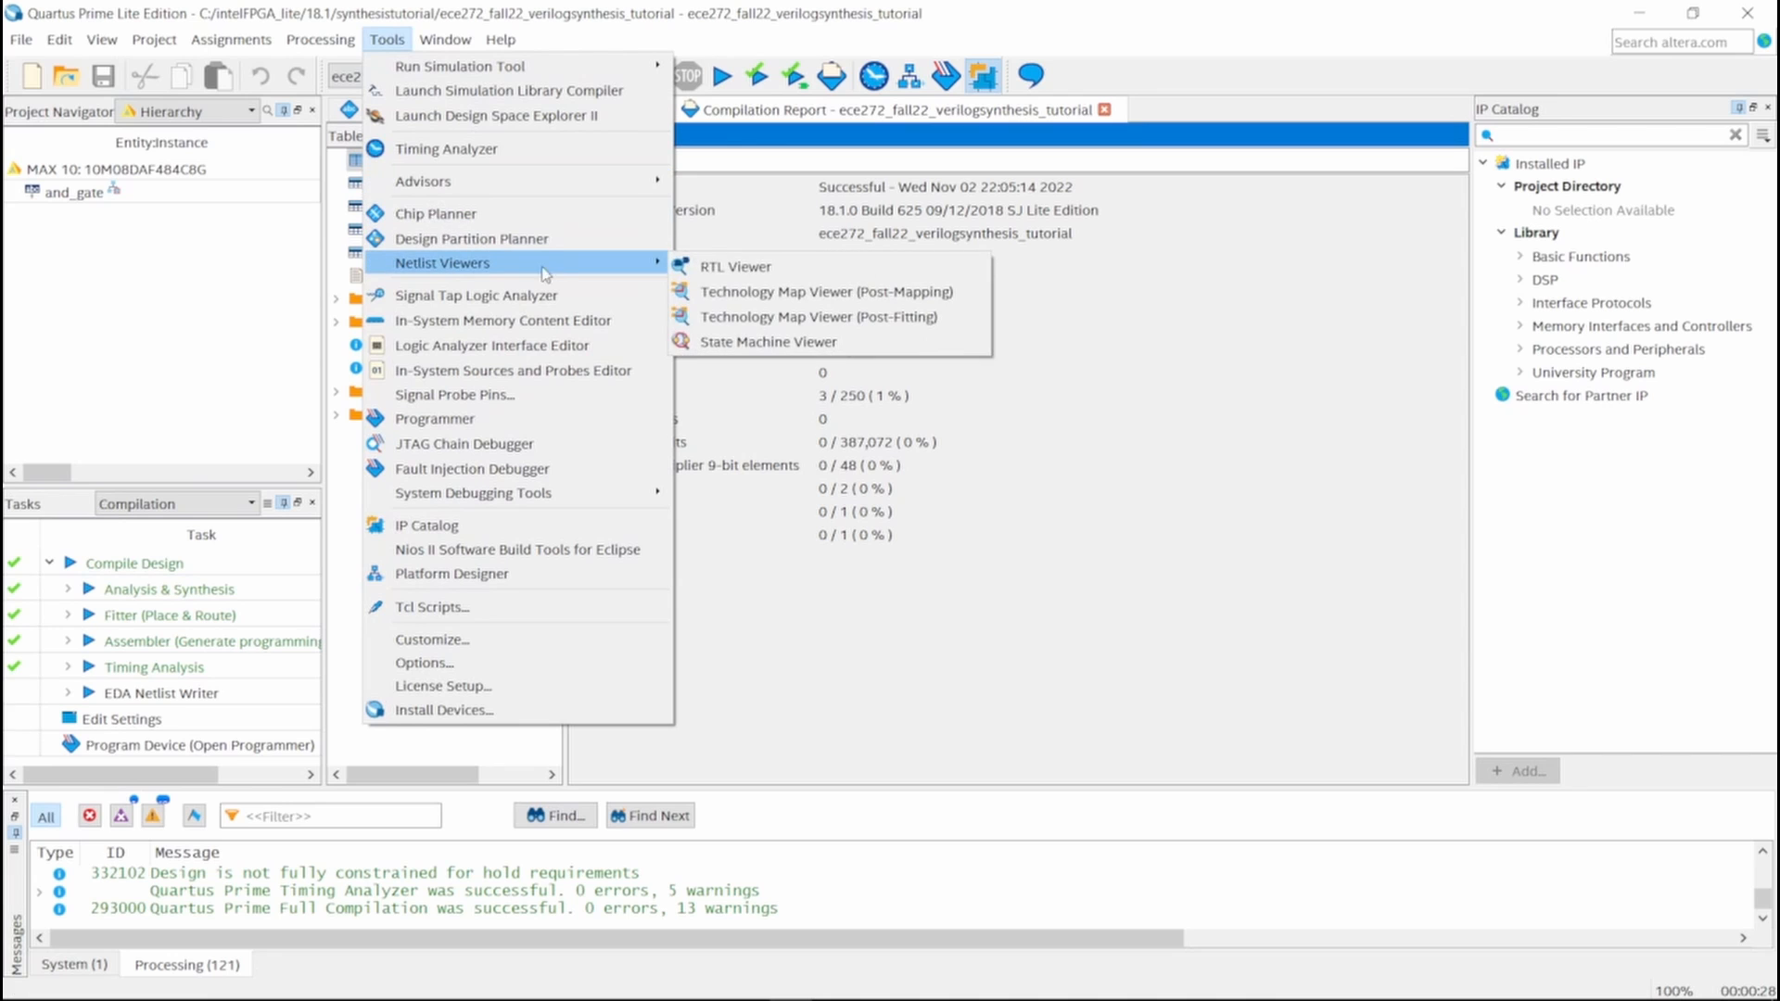
mouse_move(735, 267)
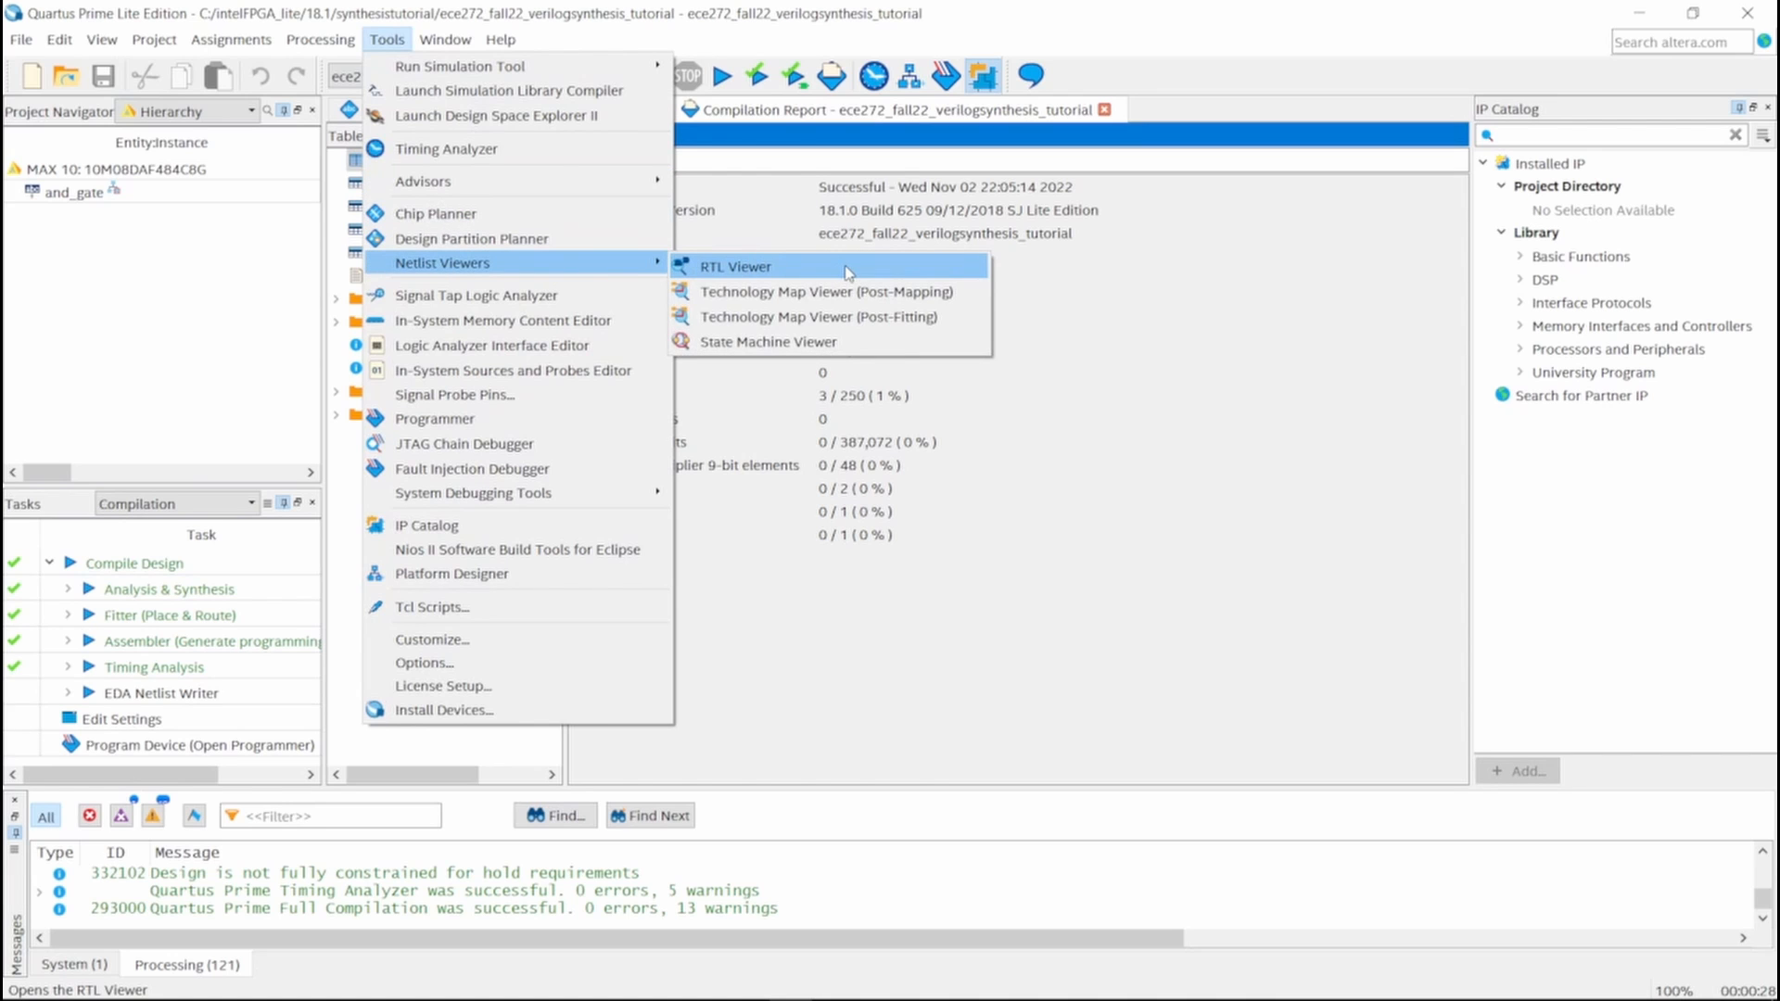
click(734, 266)
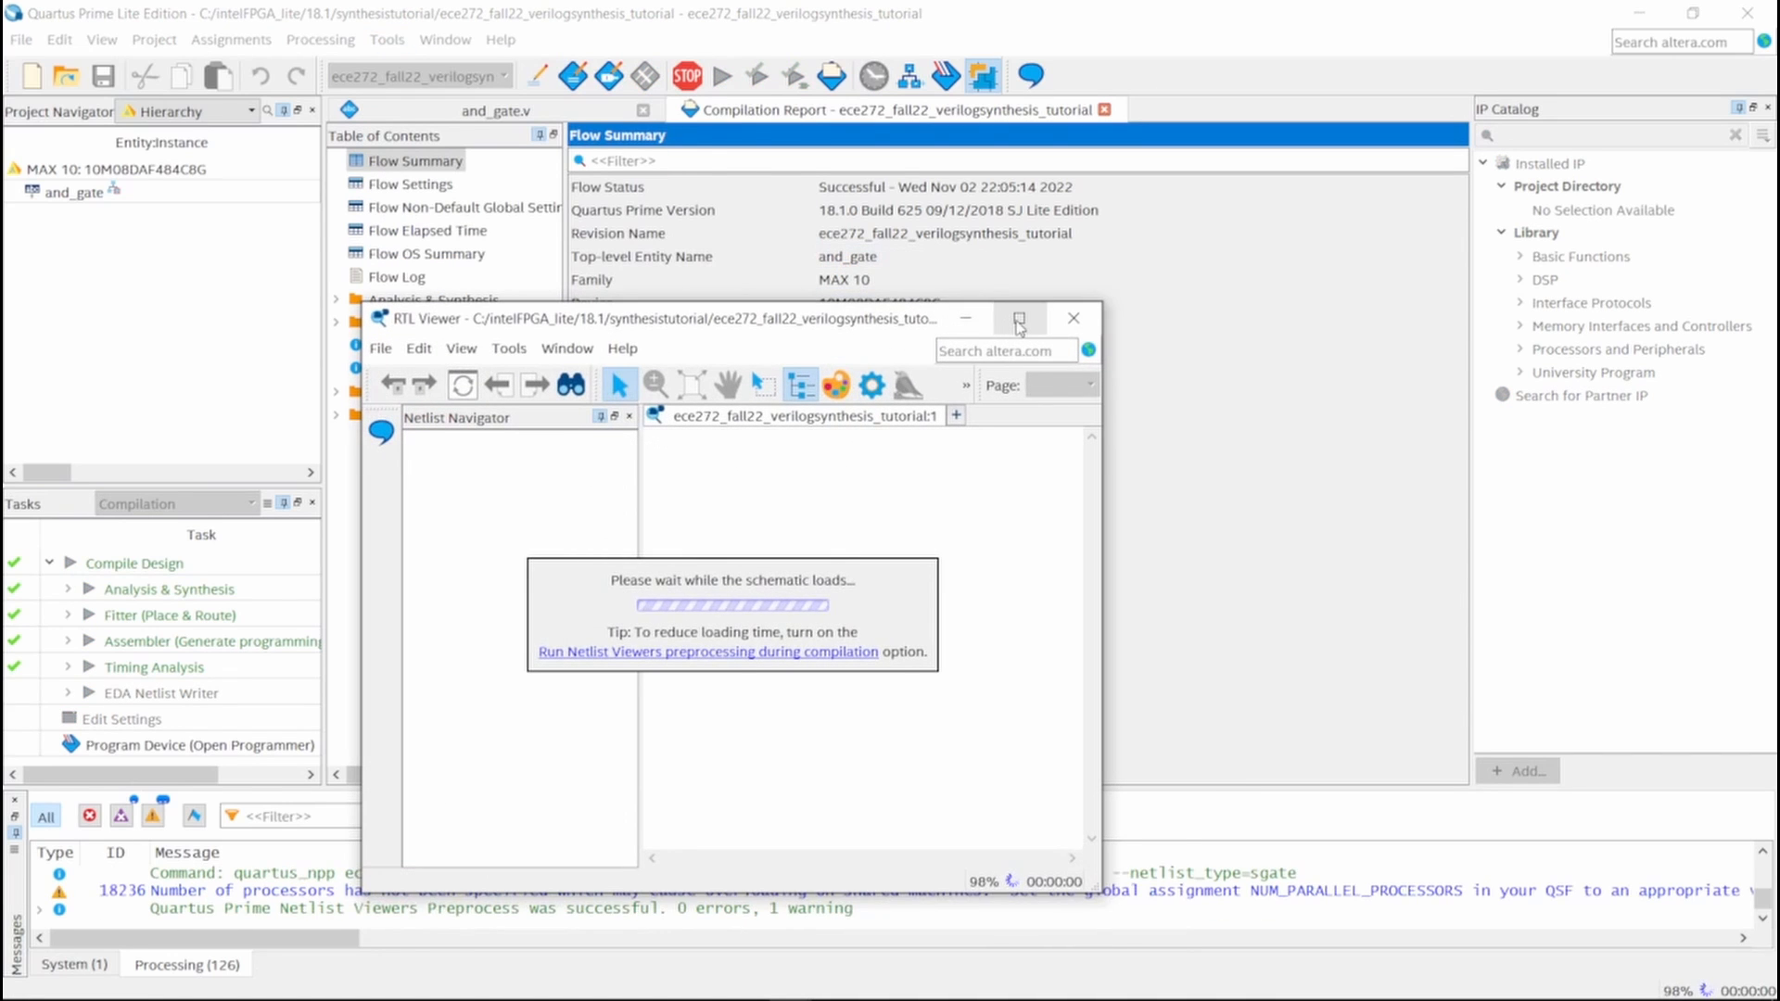
click(1018, 318)
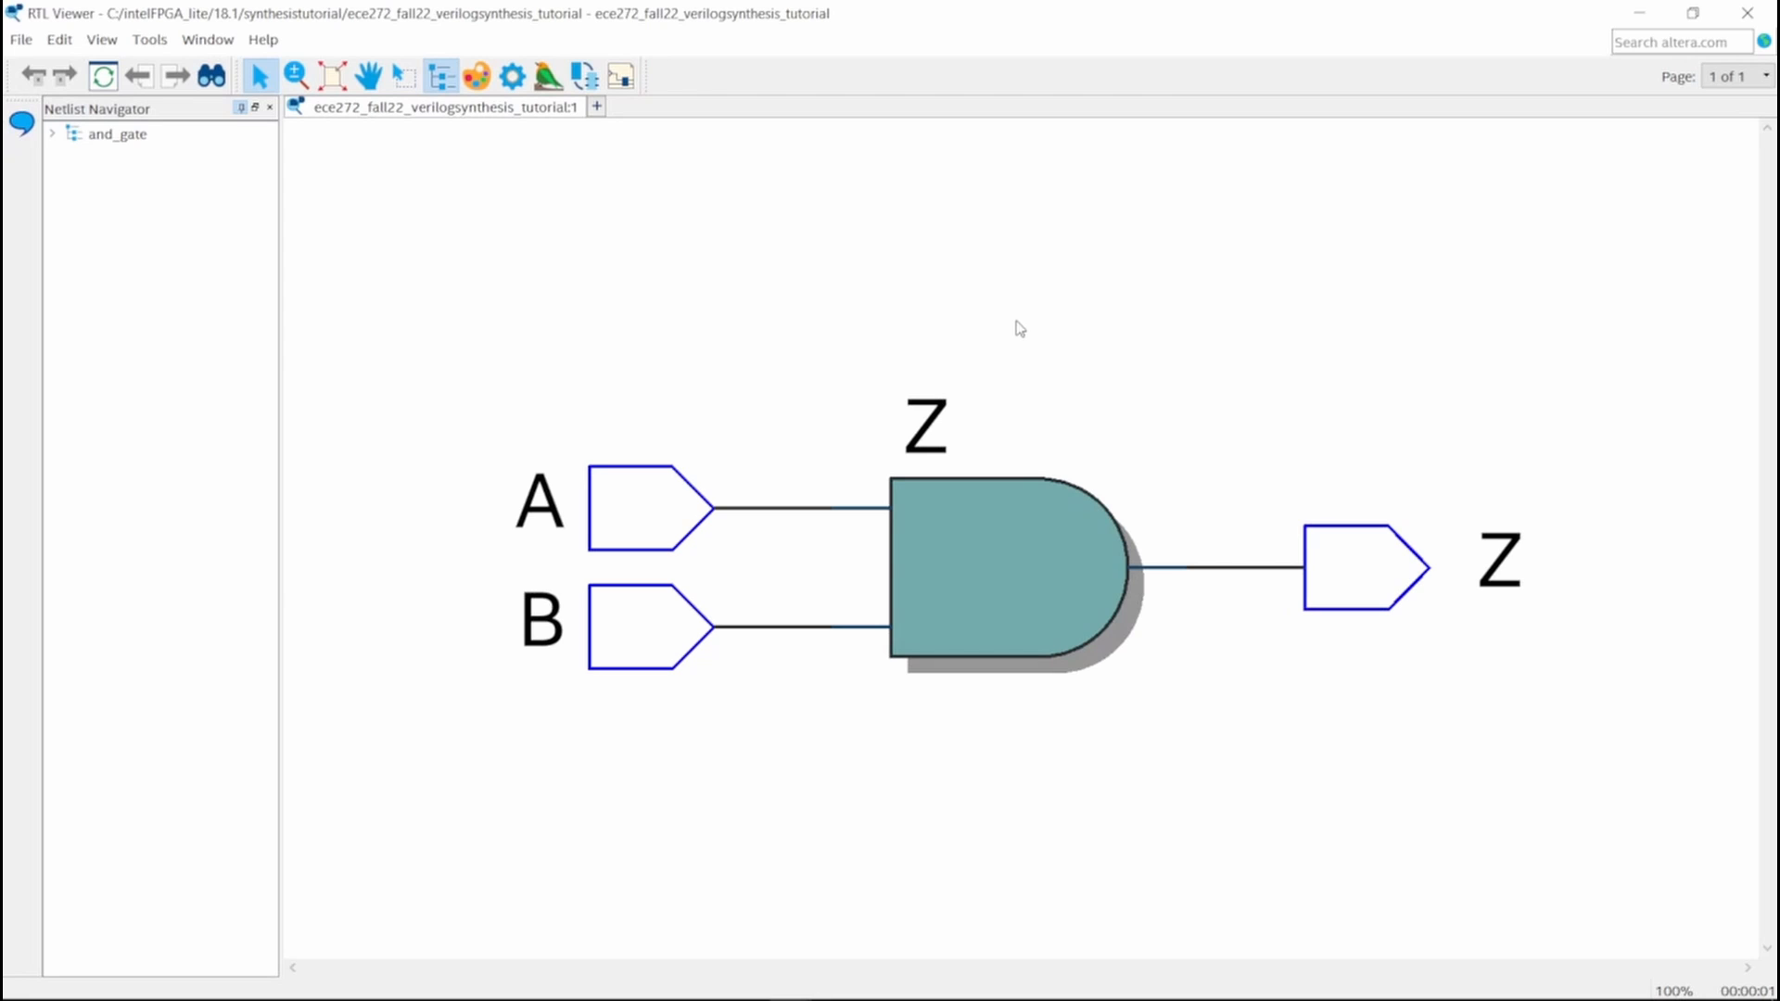
mouse_move(656, 377)
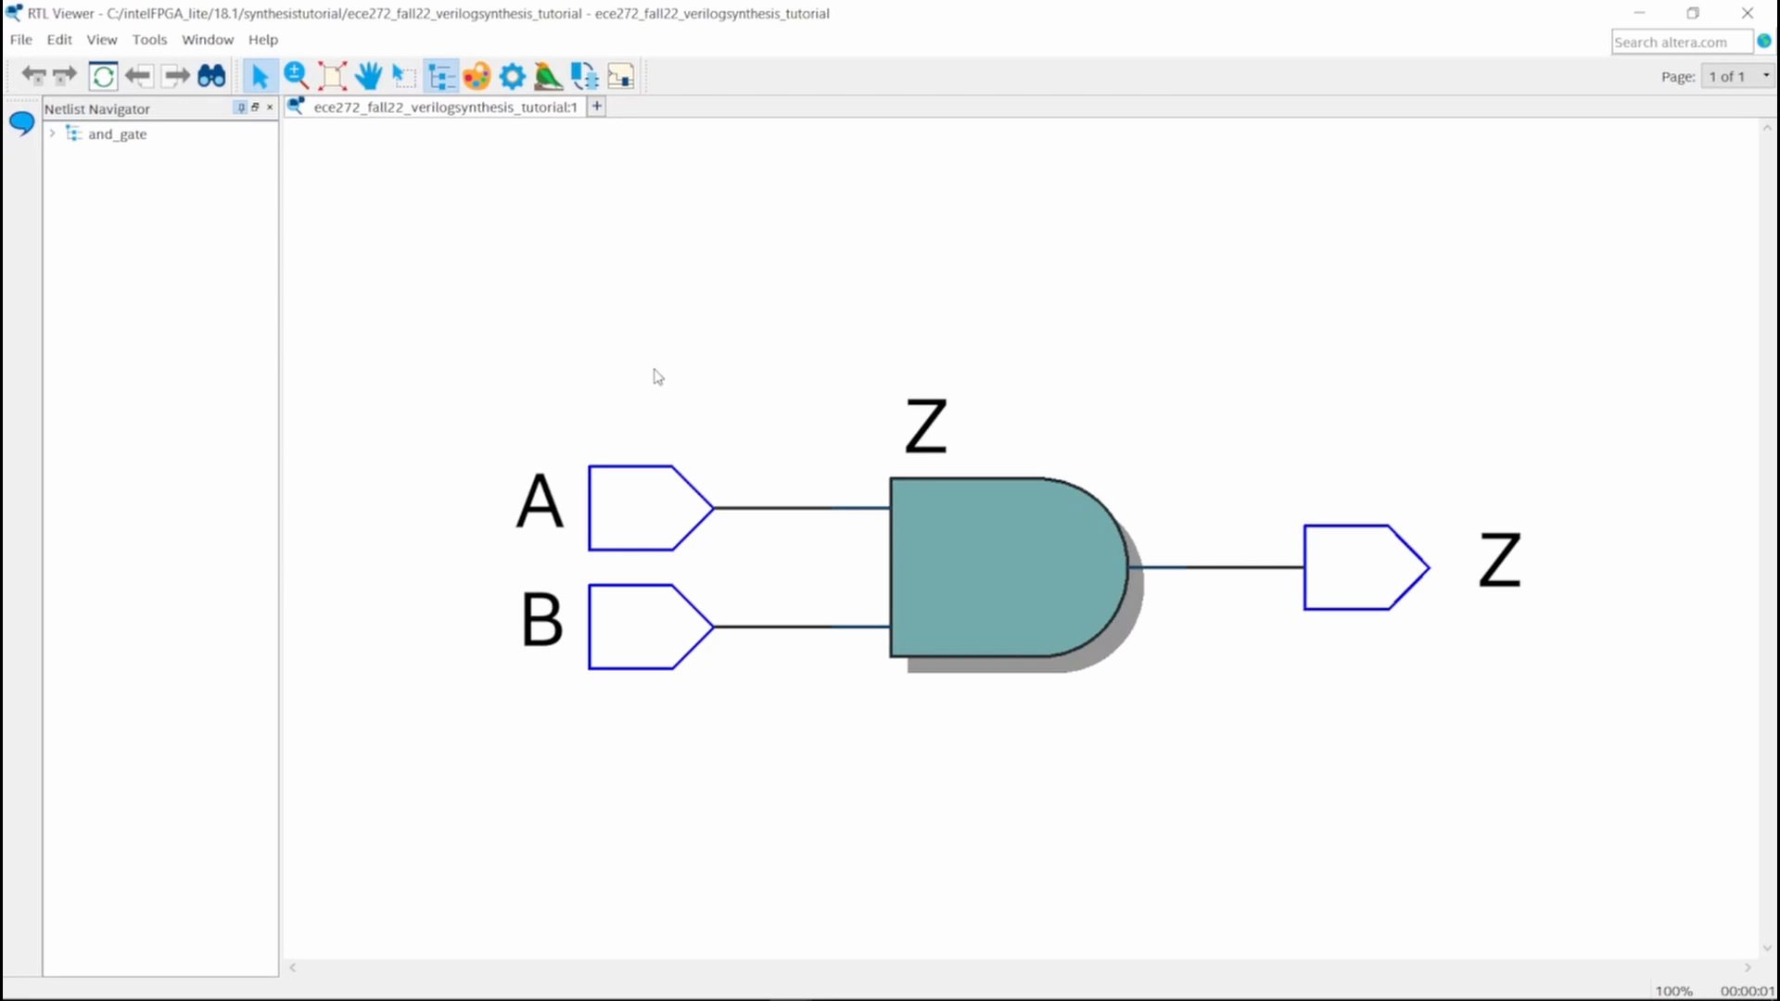
mouse_move(653, 664)
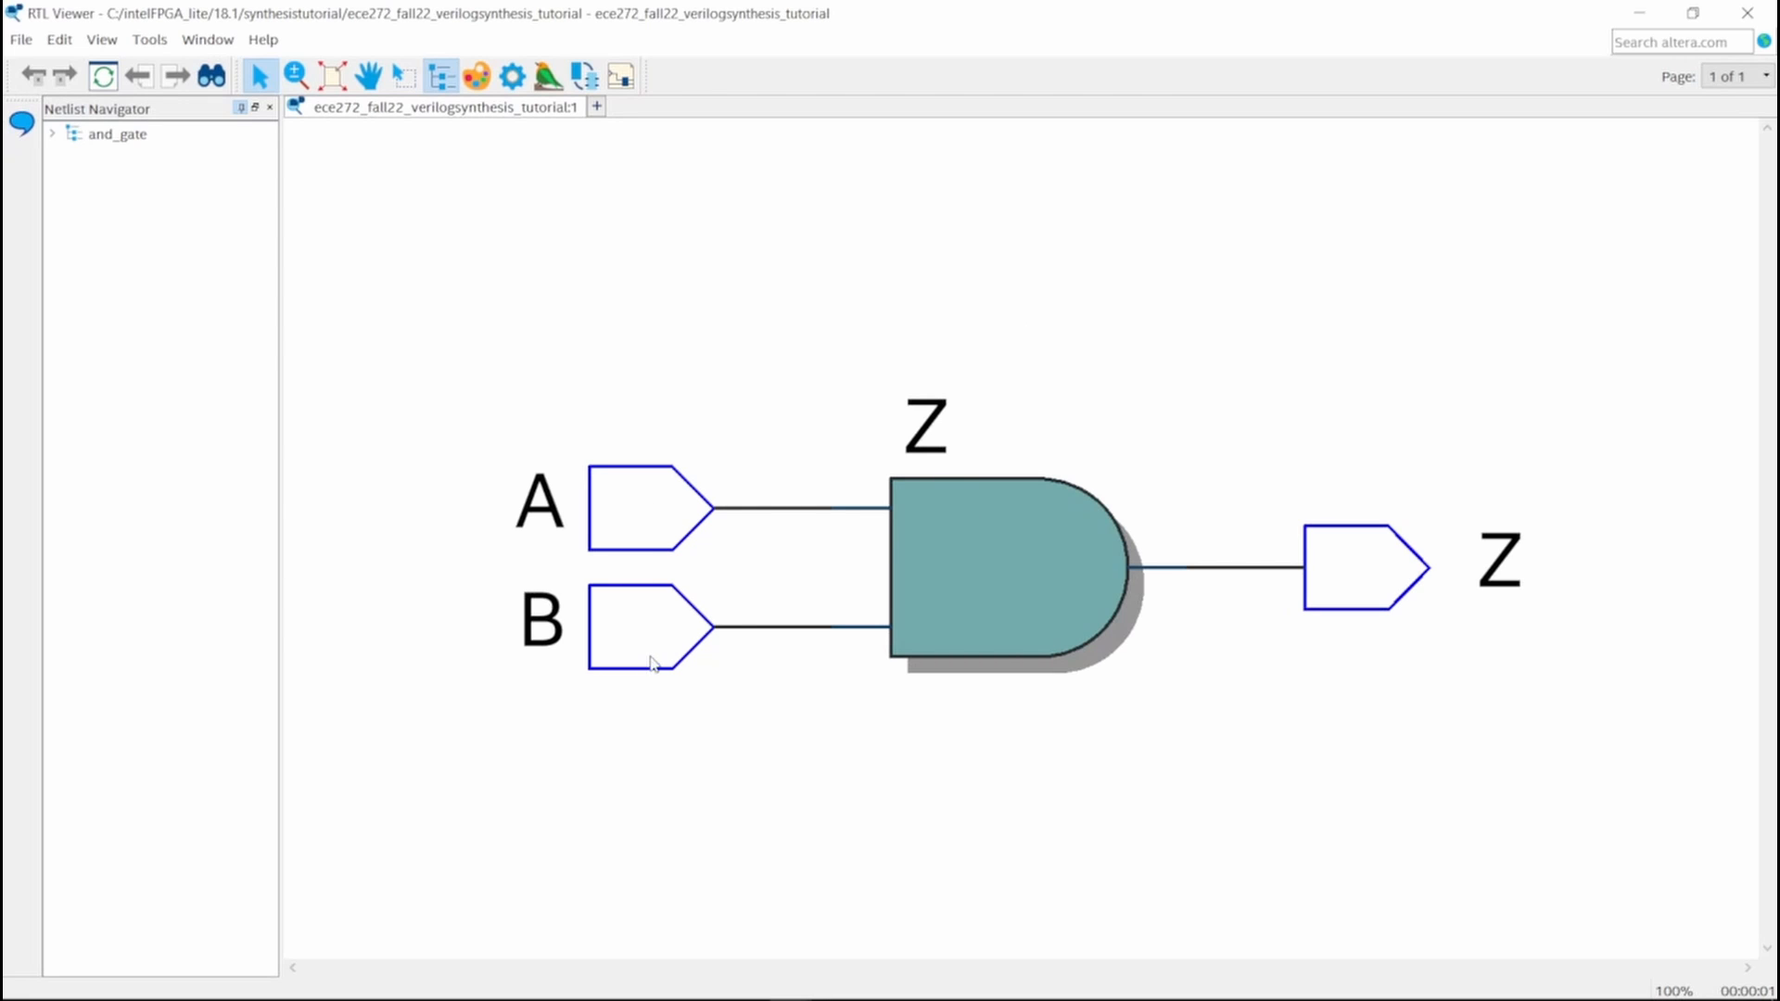
mouse_move(1396, 566)
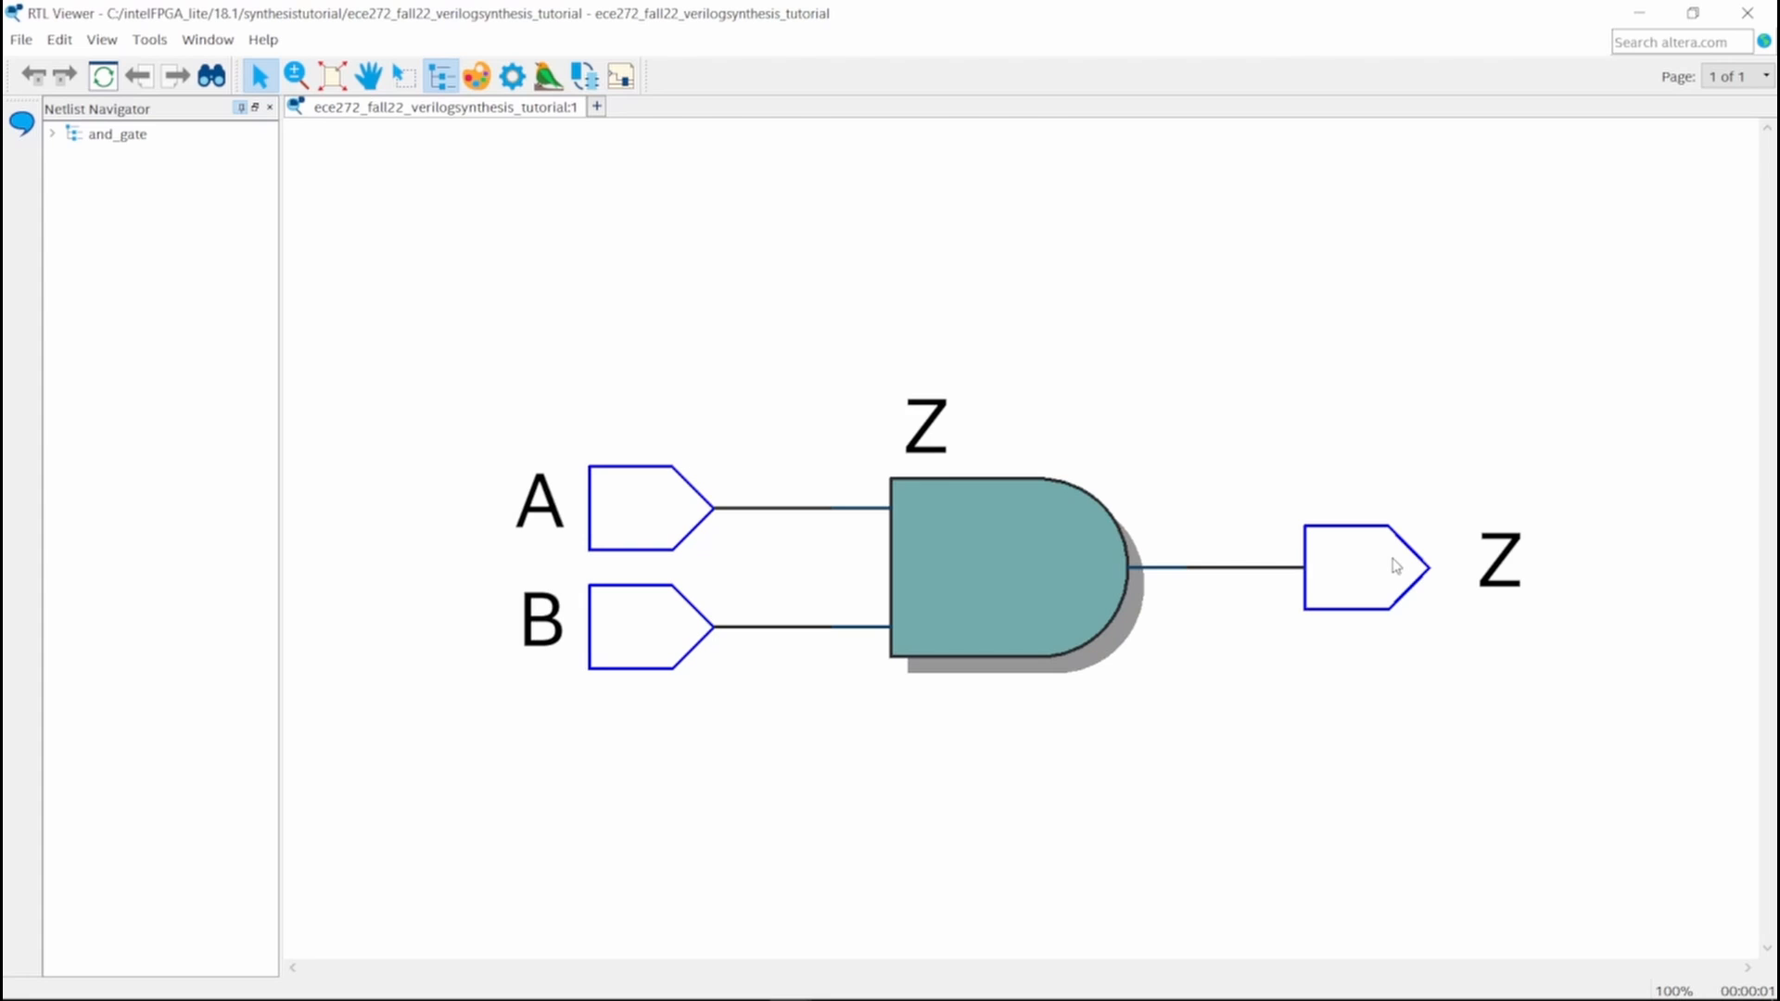
mouse_move(1408, 434)
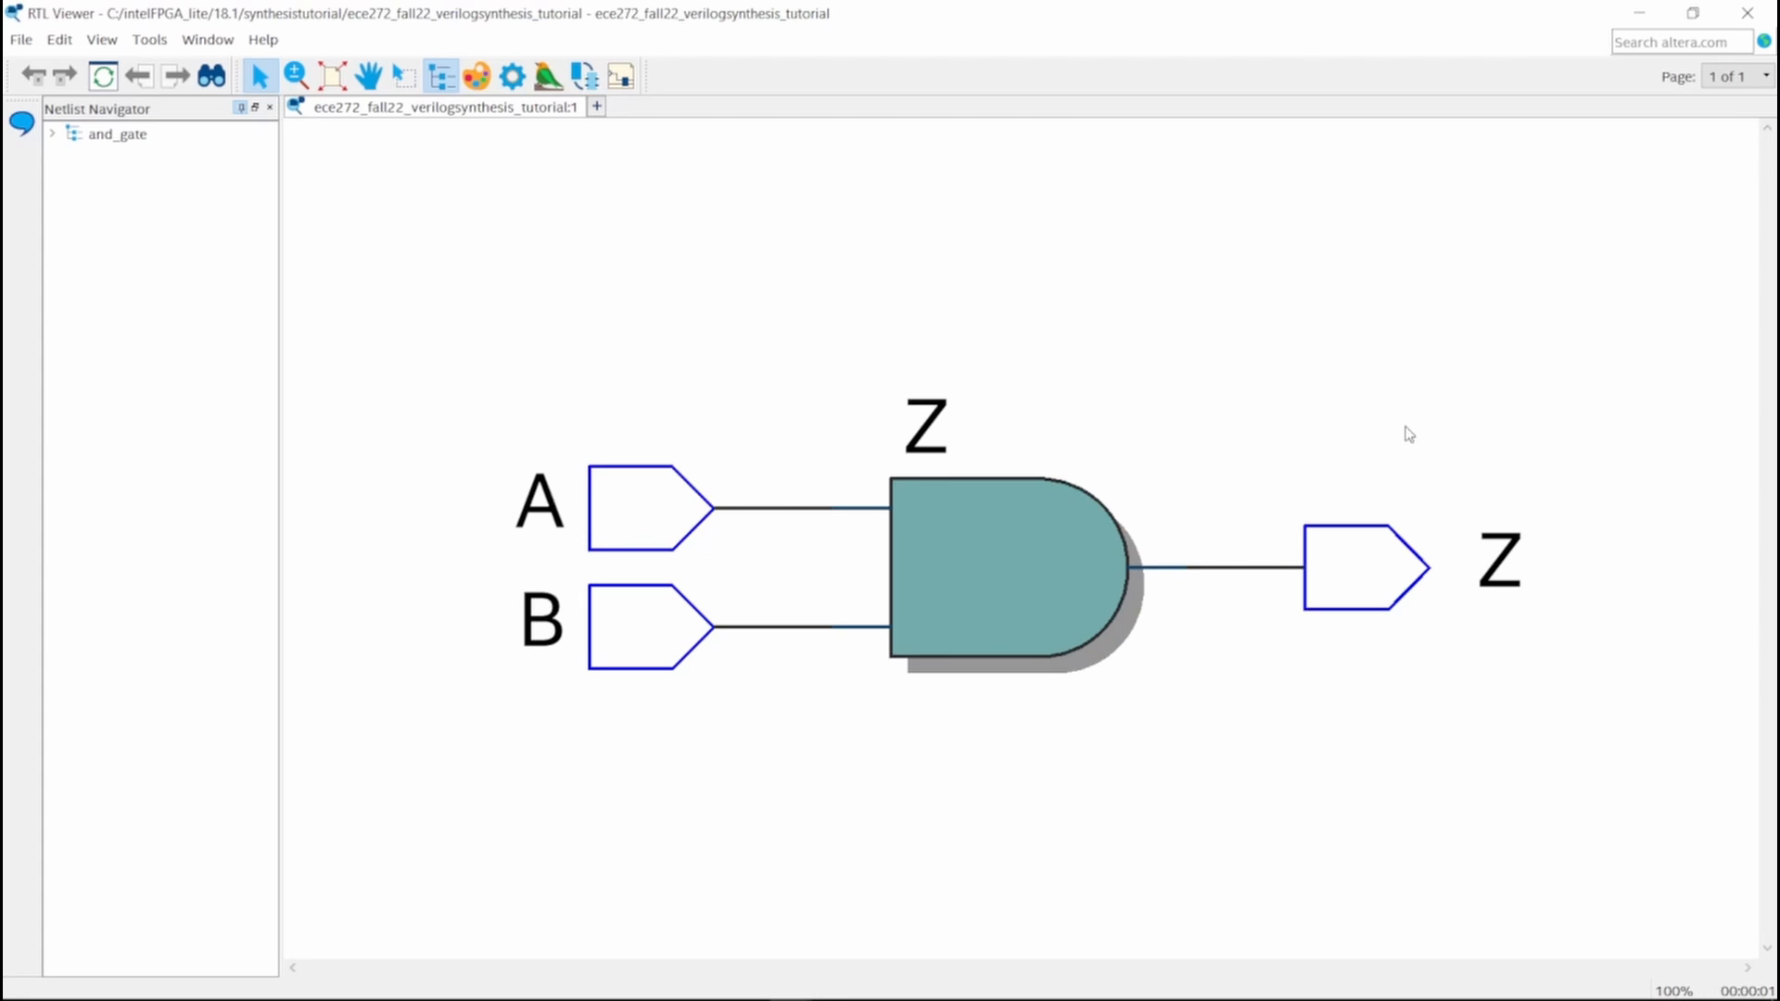
mouse_move(540, 753)
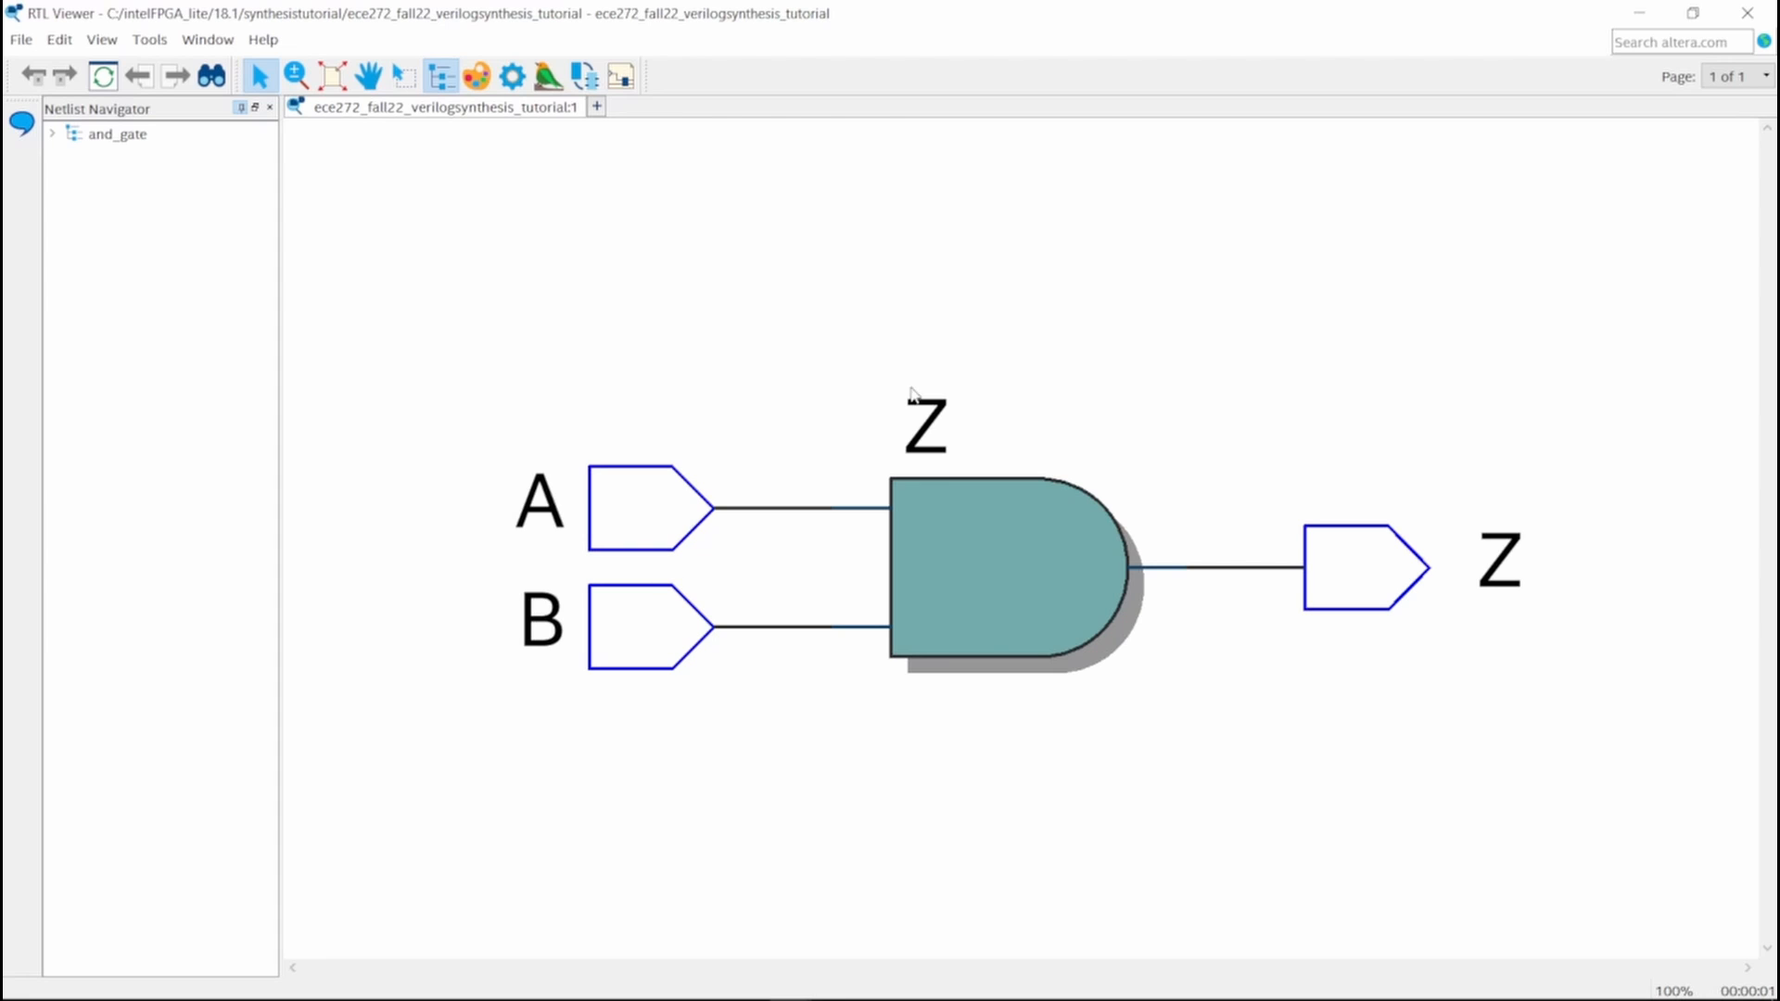
mouse_move(1537, 244)
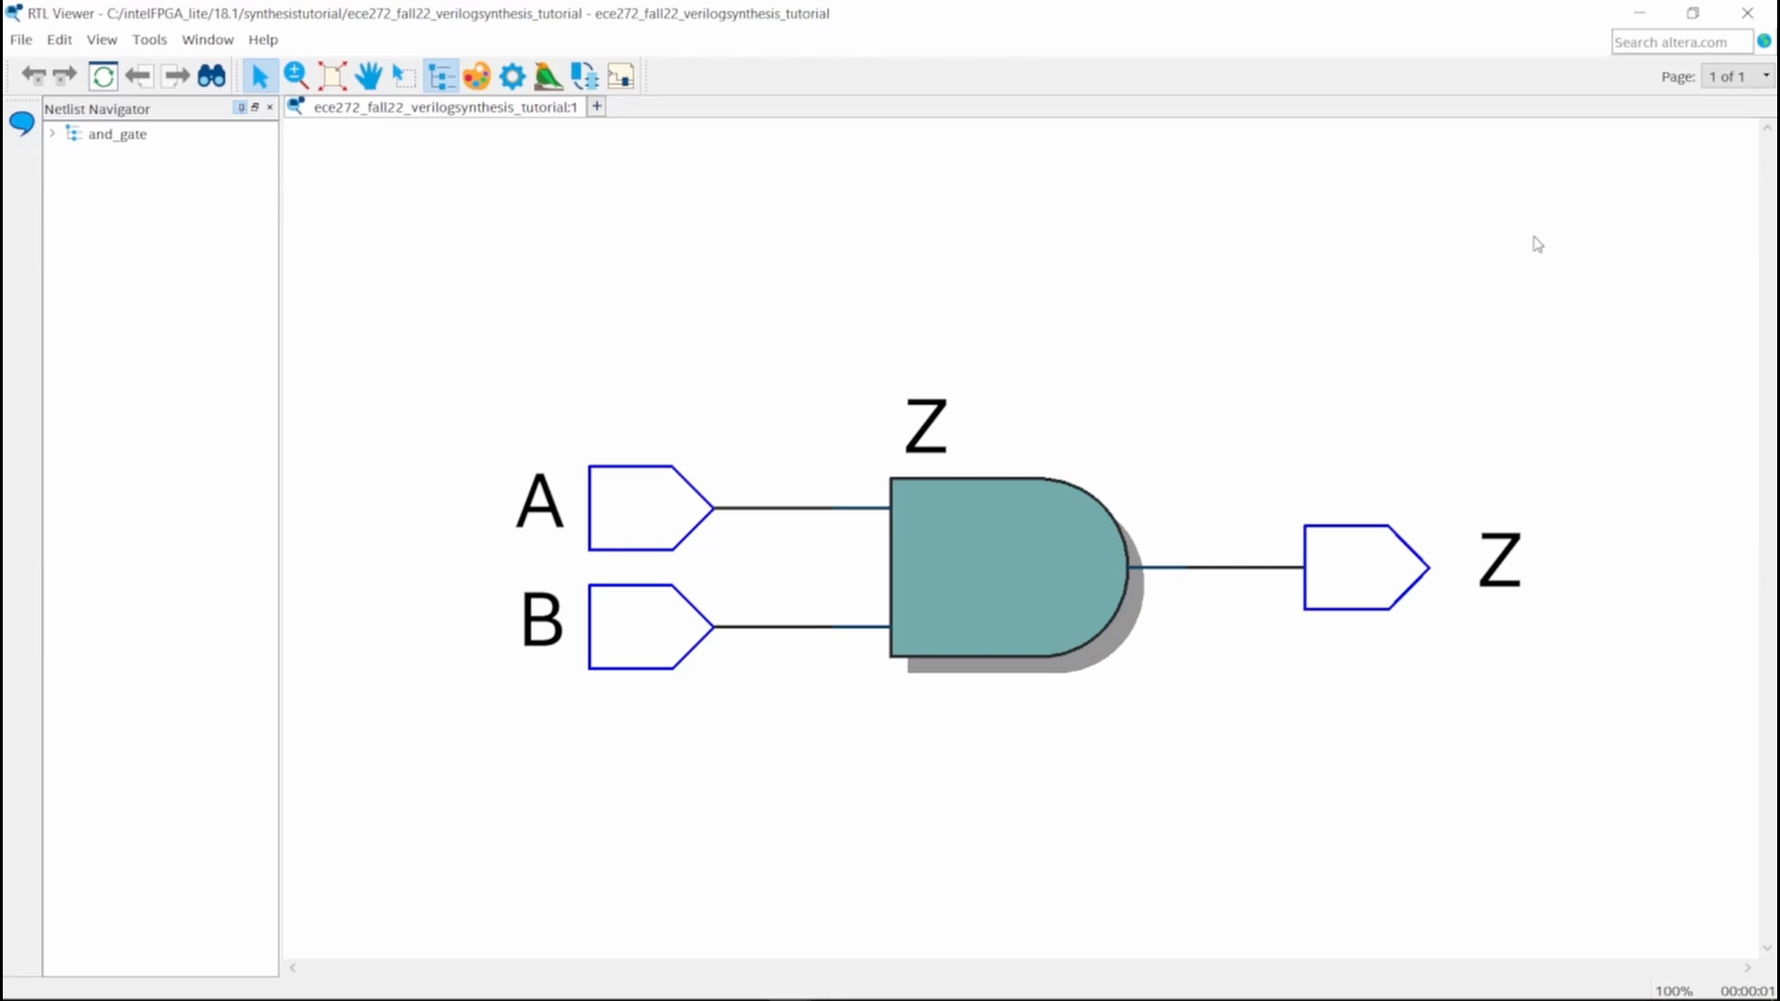
mouse_move(1576, 312)
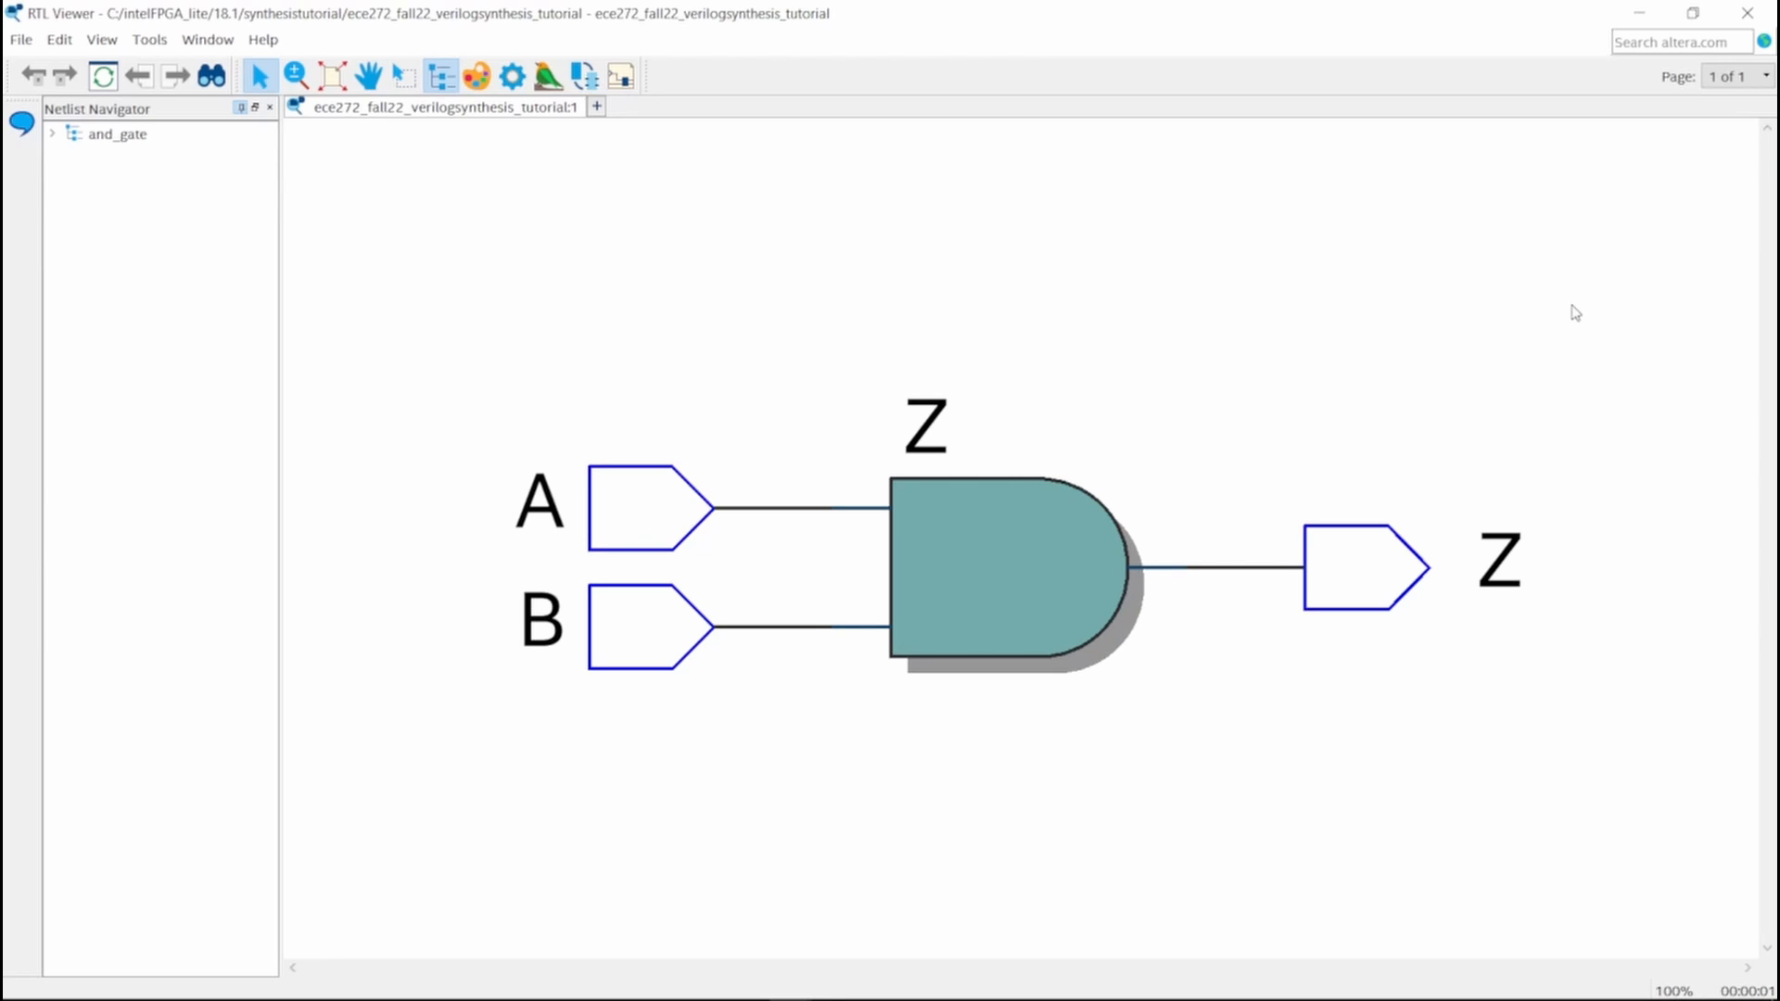